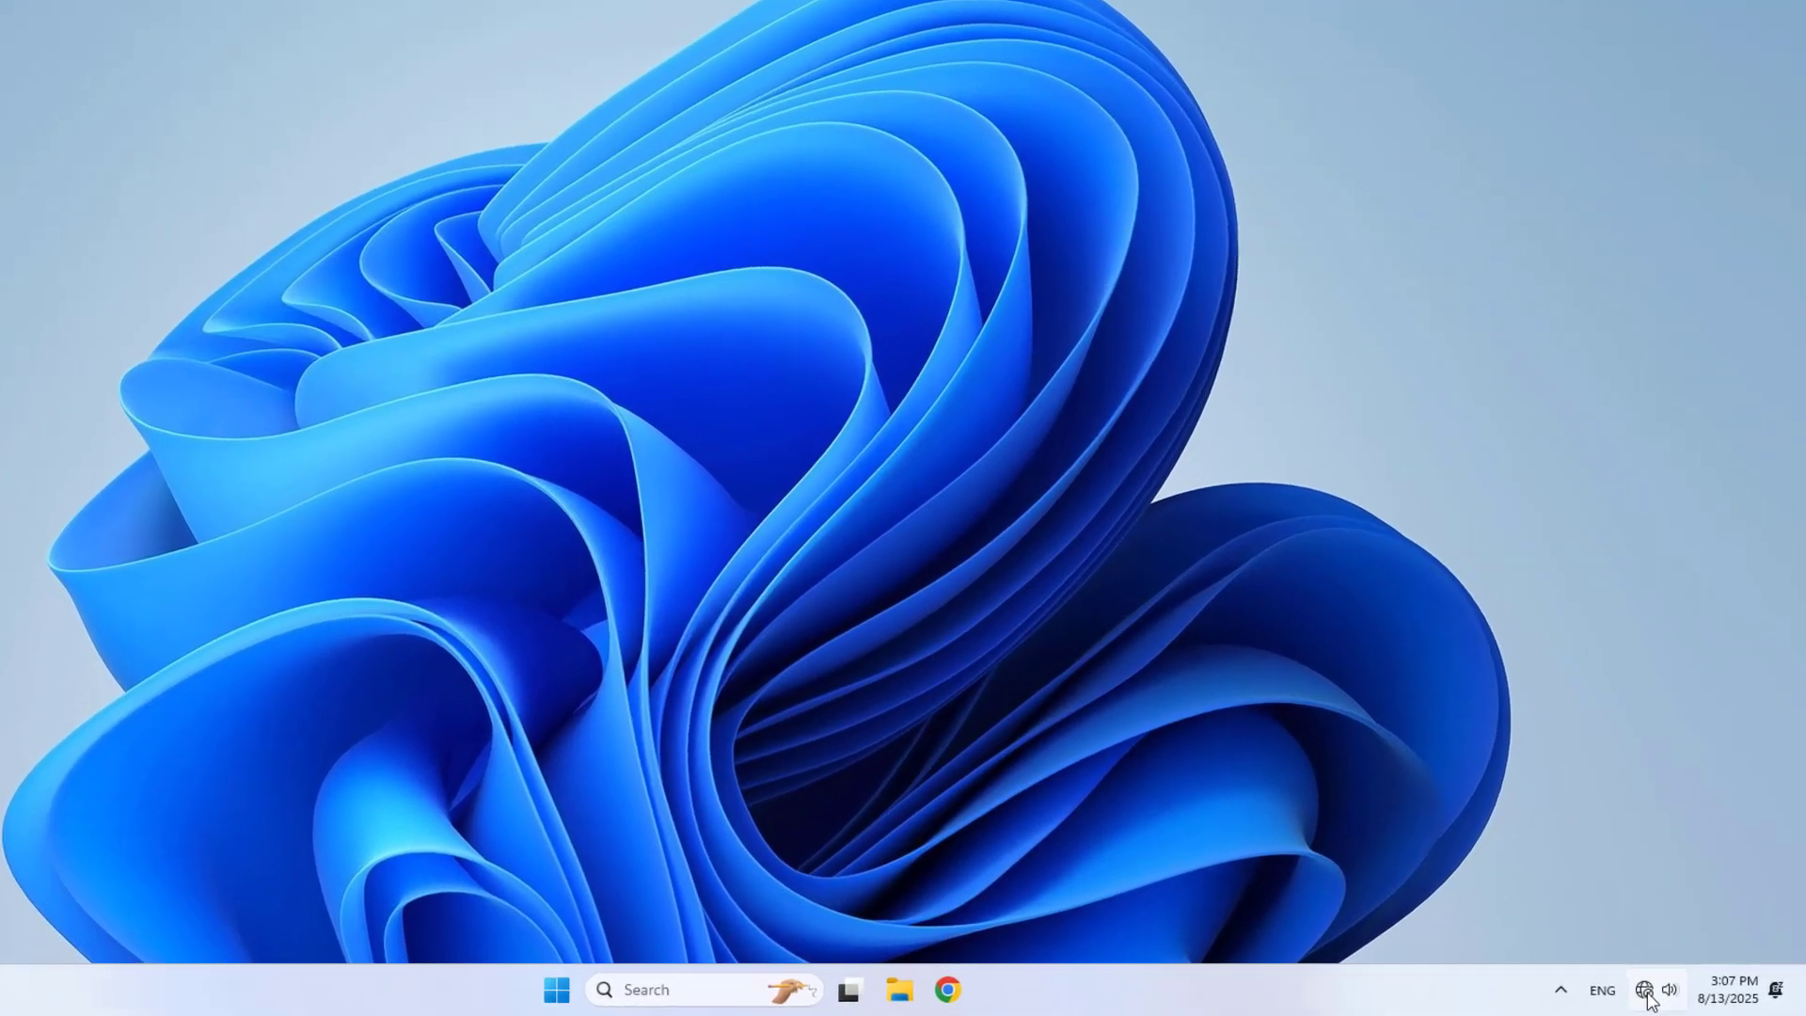
Connect the PC to the open TP-Link_Extender Wi-Fi network and bring up the browser.
{"action": "left_click", "coordinate": [1651, 989]}
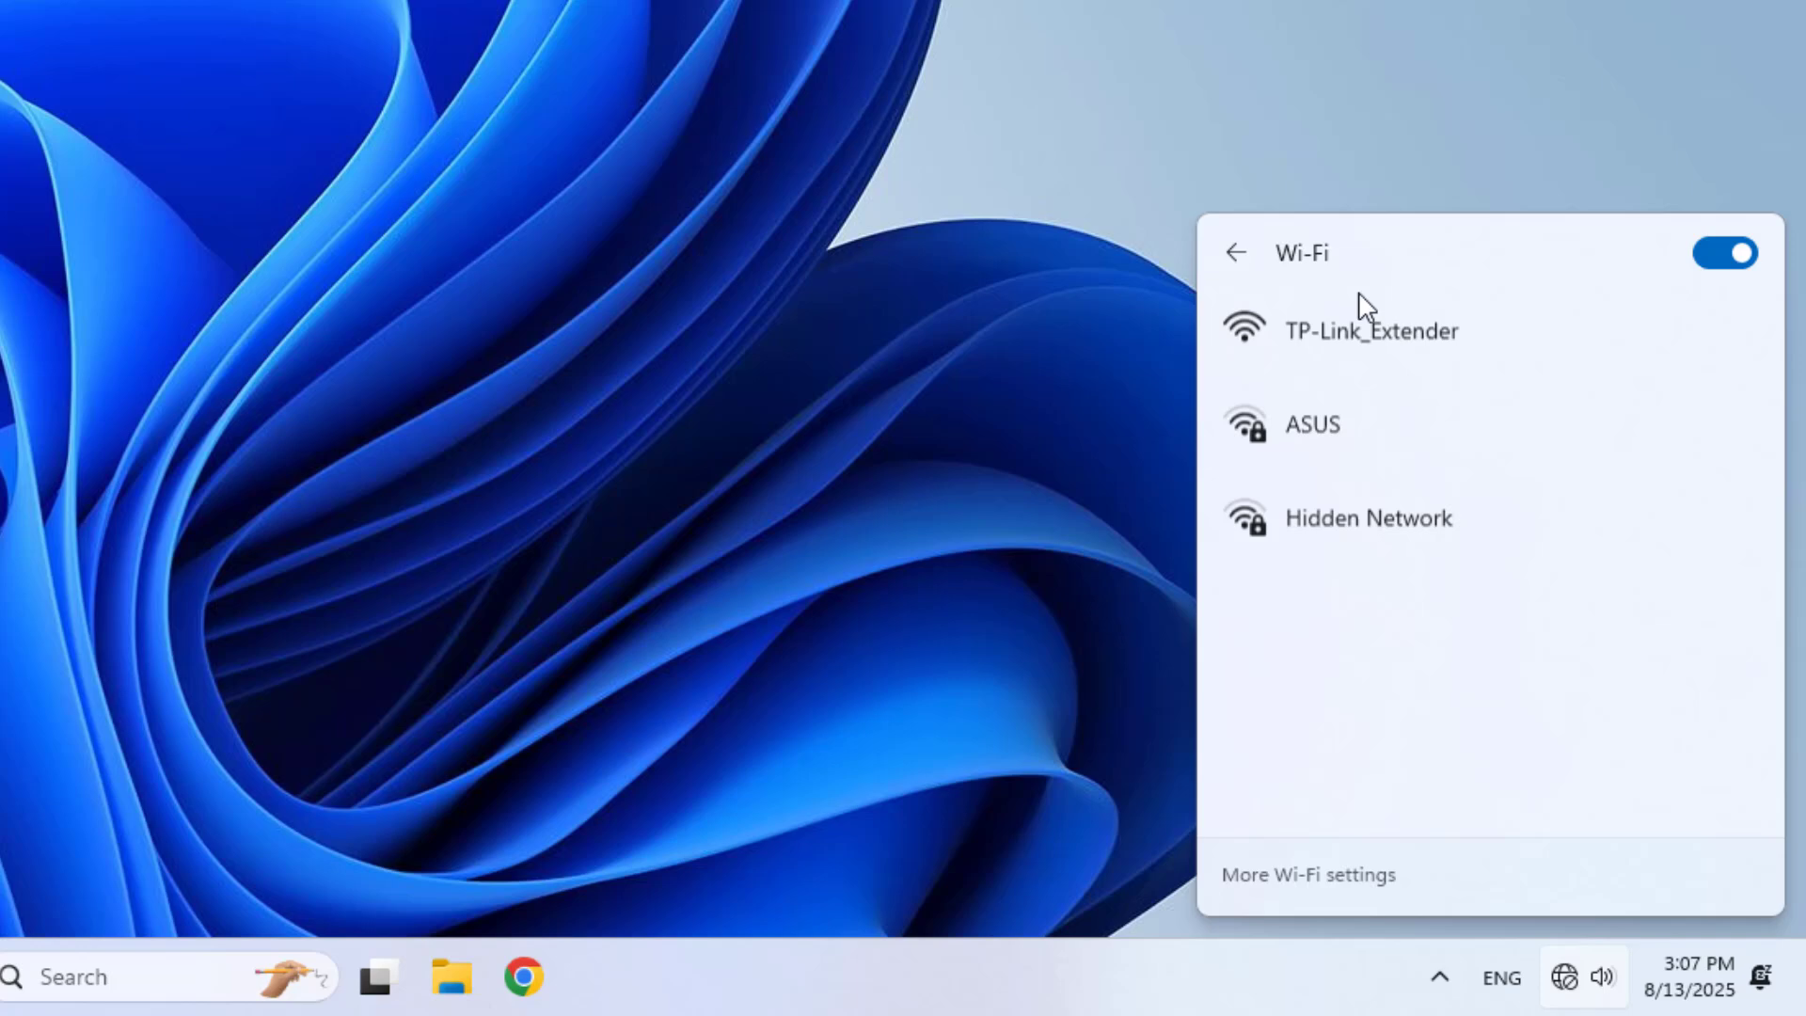
{"action": "left_click", "coordinate": [1369, 331]}
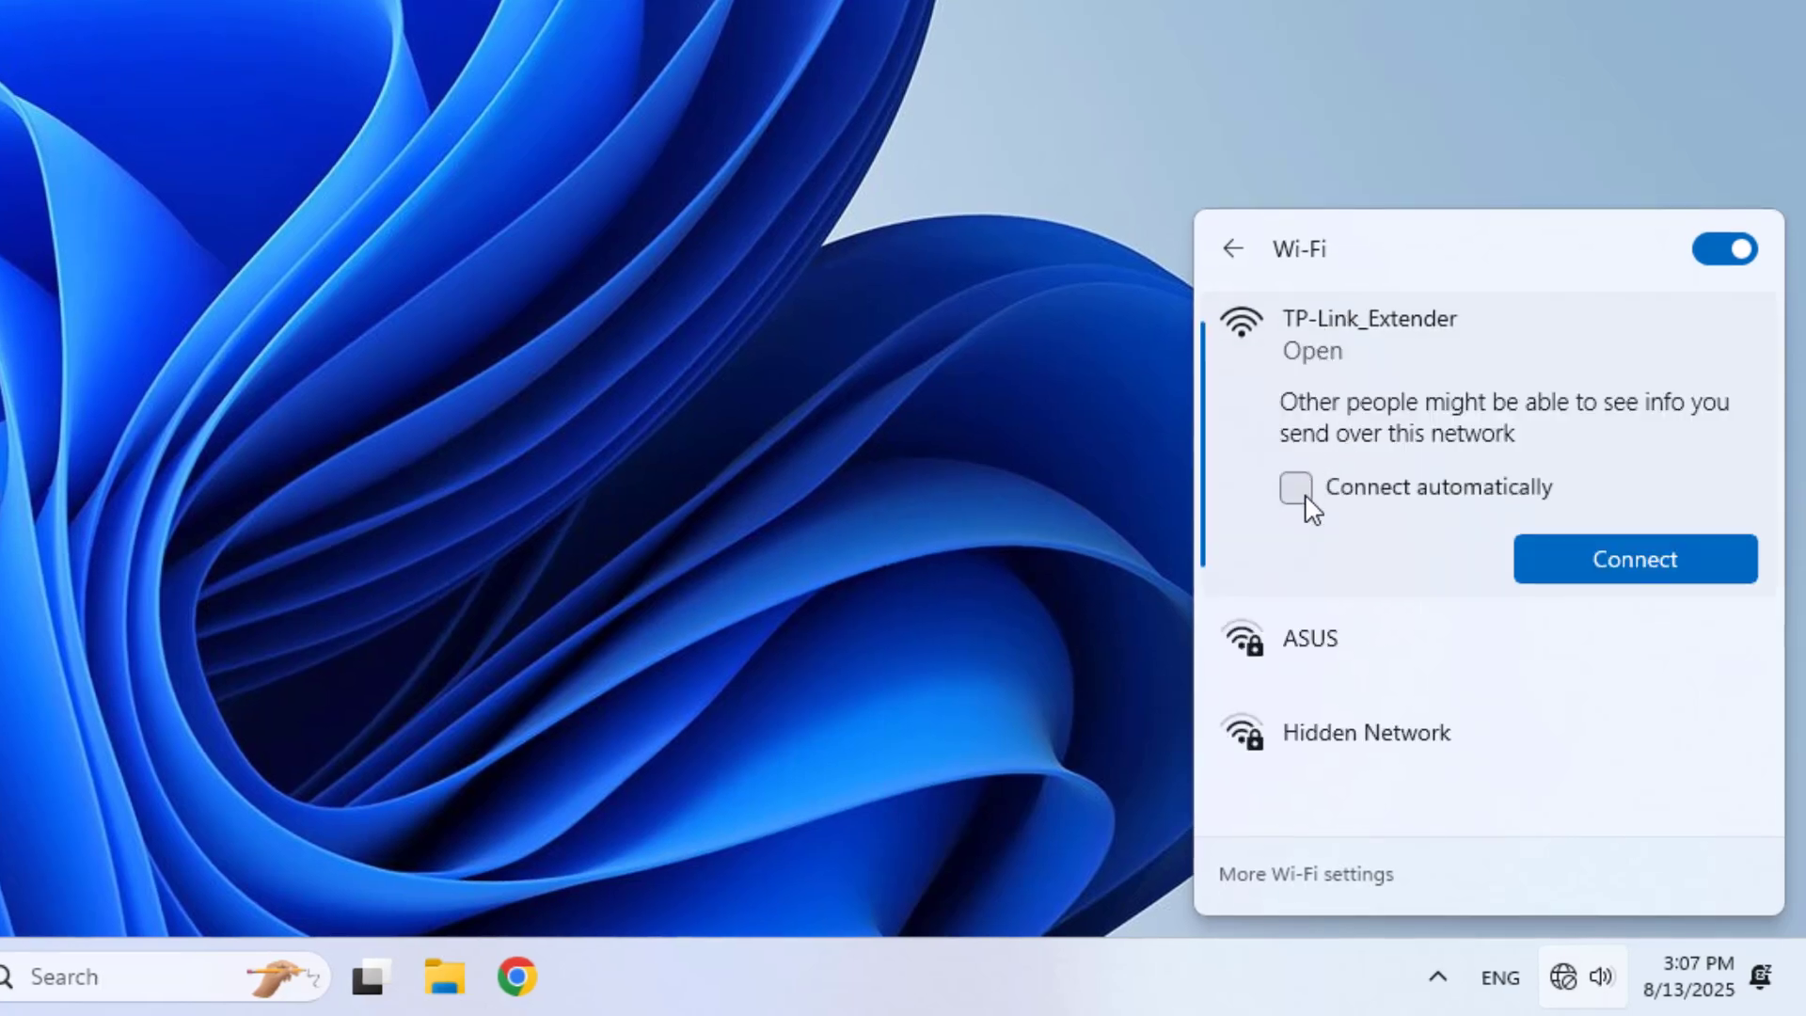
{"action": "left_click", "coordinate": [1633, 559]}
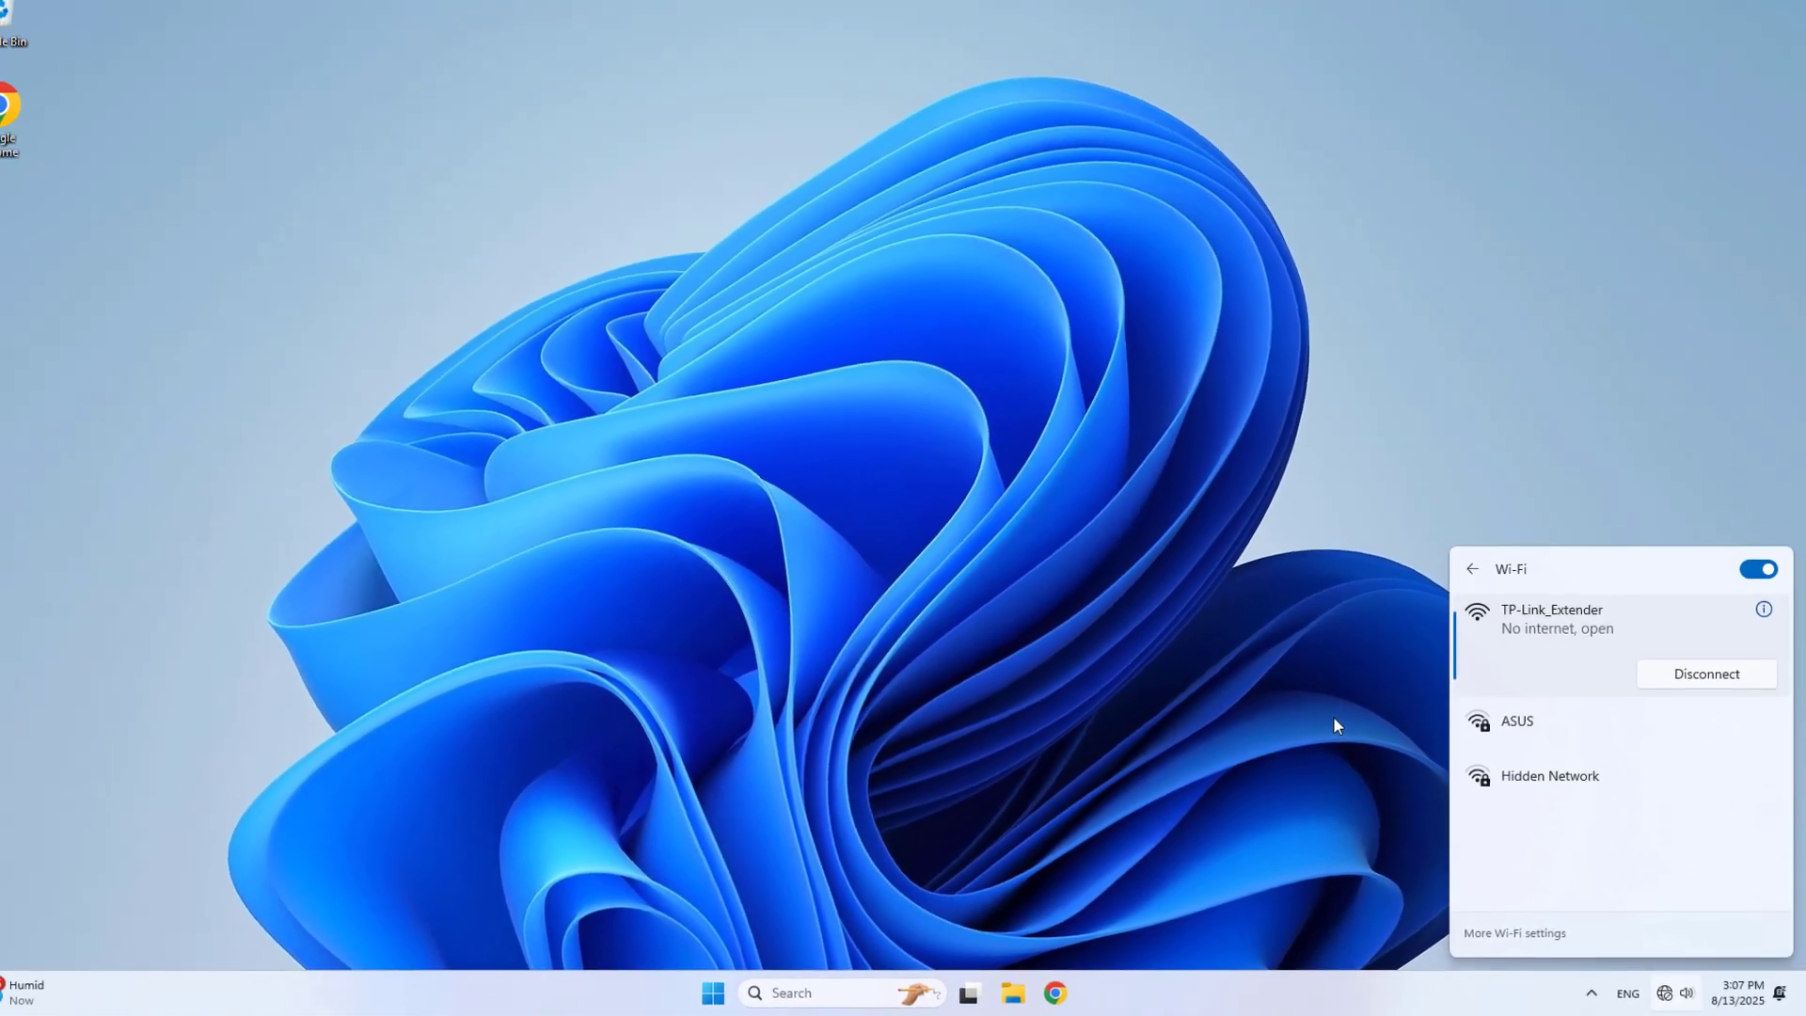
{"action": "left_click", "coordinate": [1053, 993]}
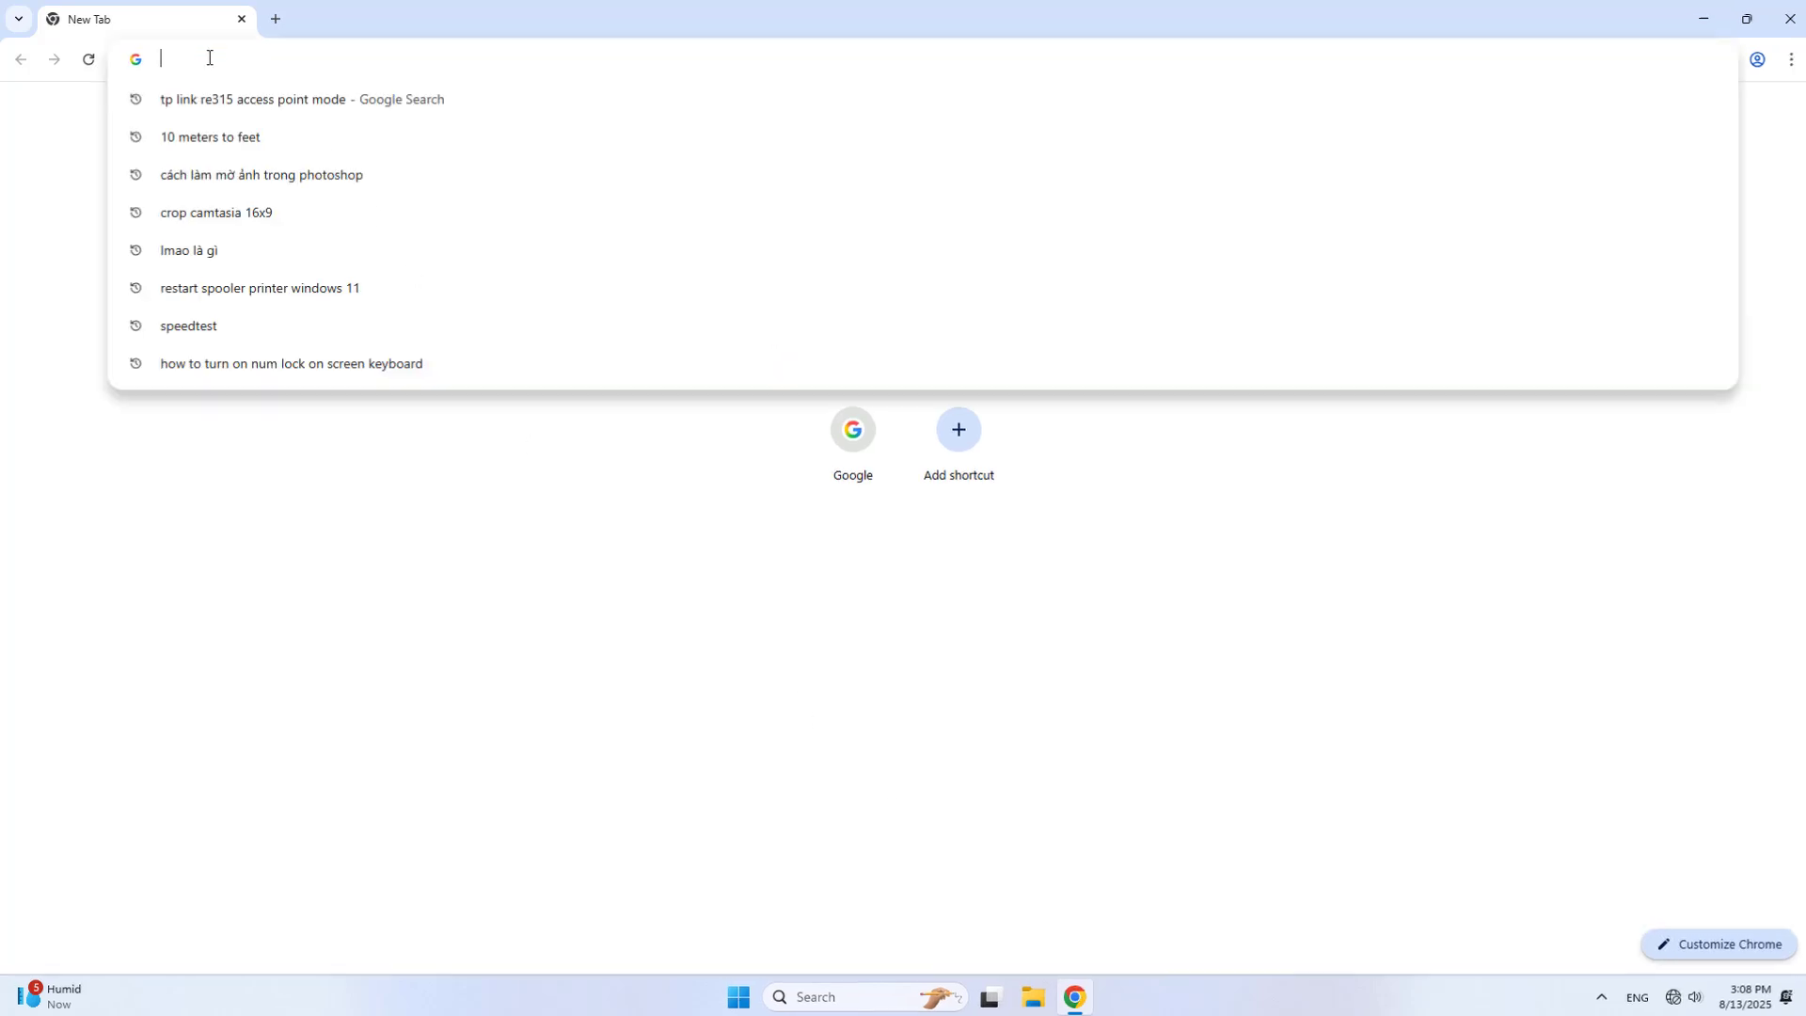
Go to tplinkrepeater.net and create the RE315 login password to enter setup.
{"action": "type", "text": "tplinkwifi.ne"}
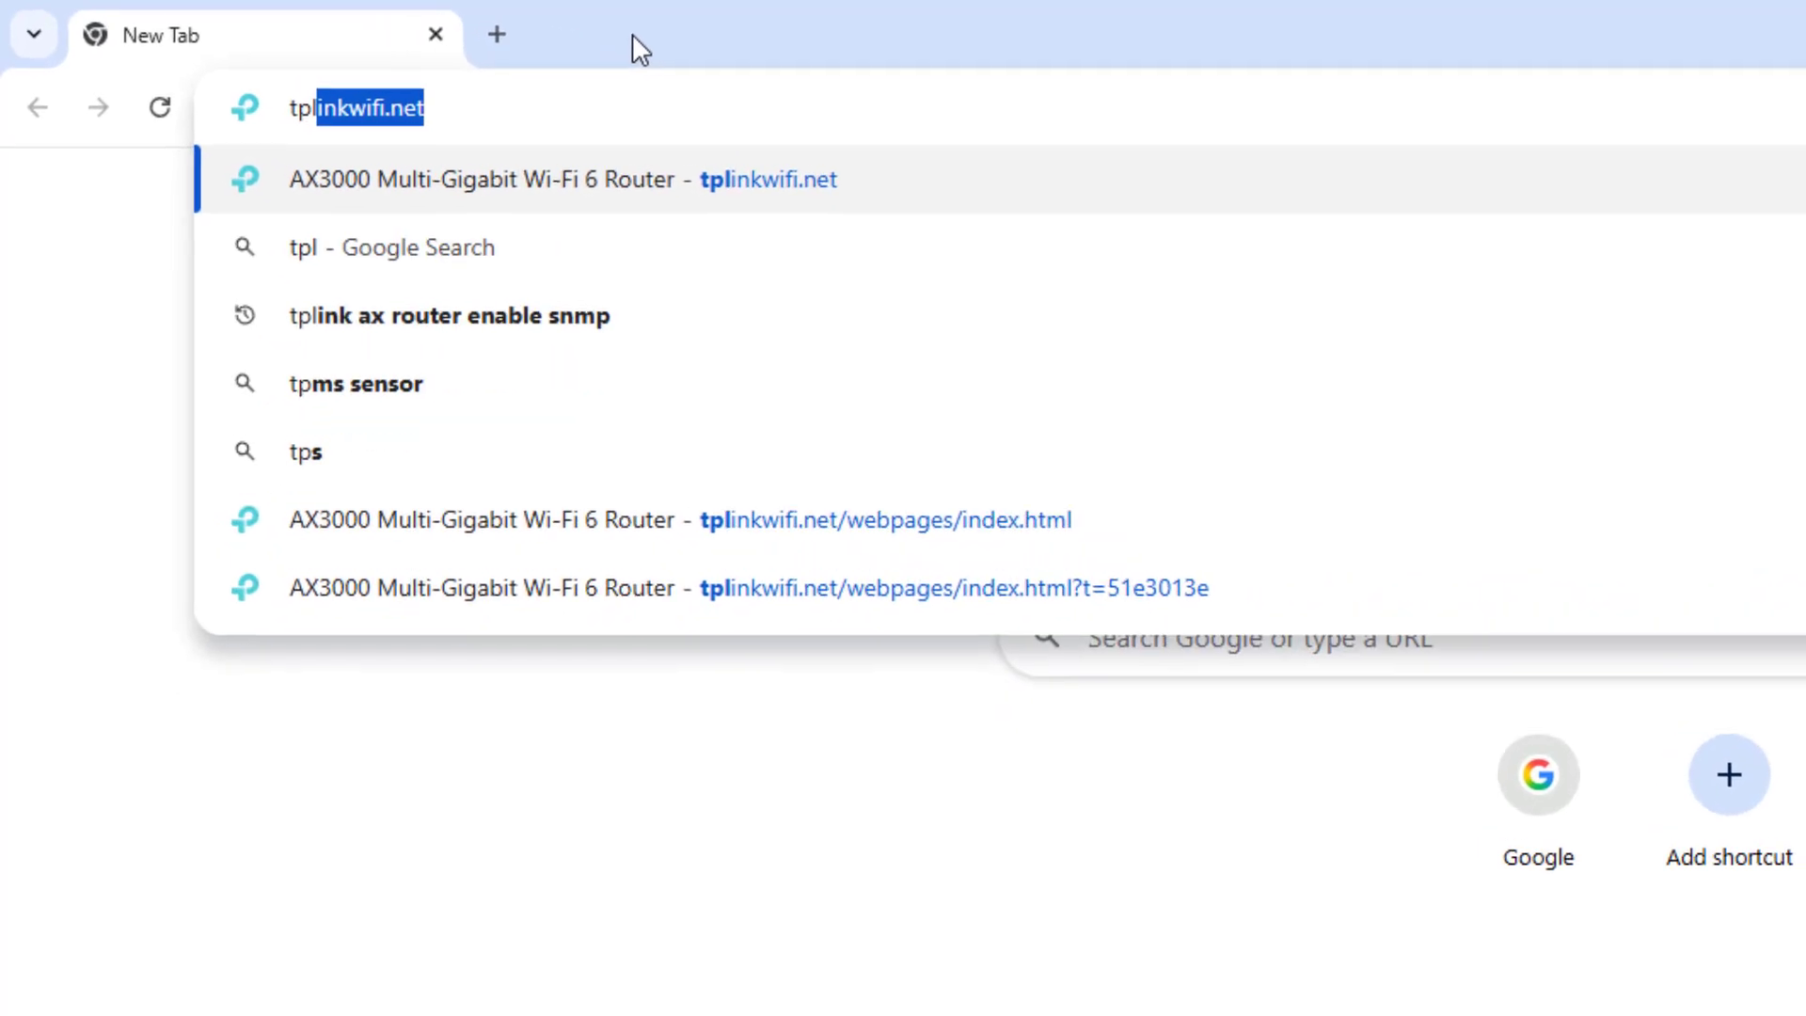
{"action": "type", "text": "tplinkrepe"}
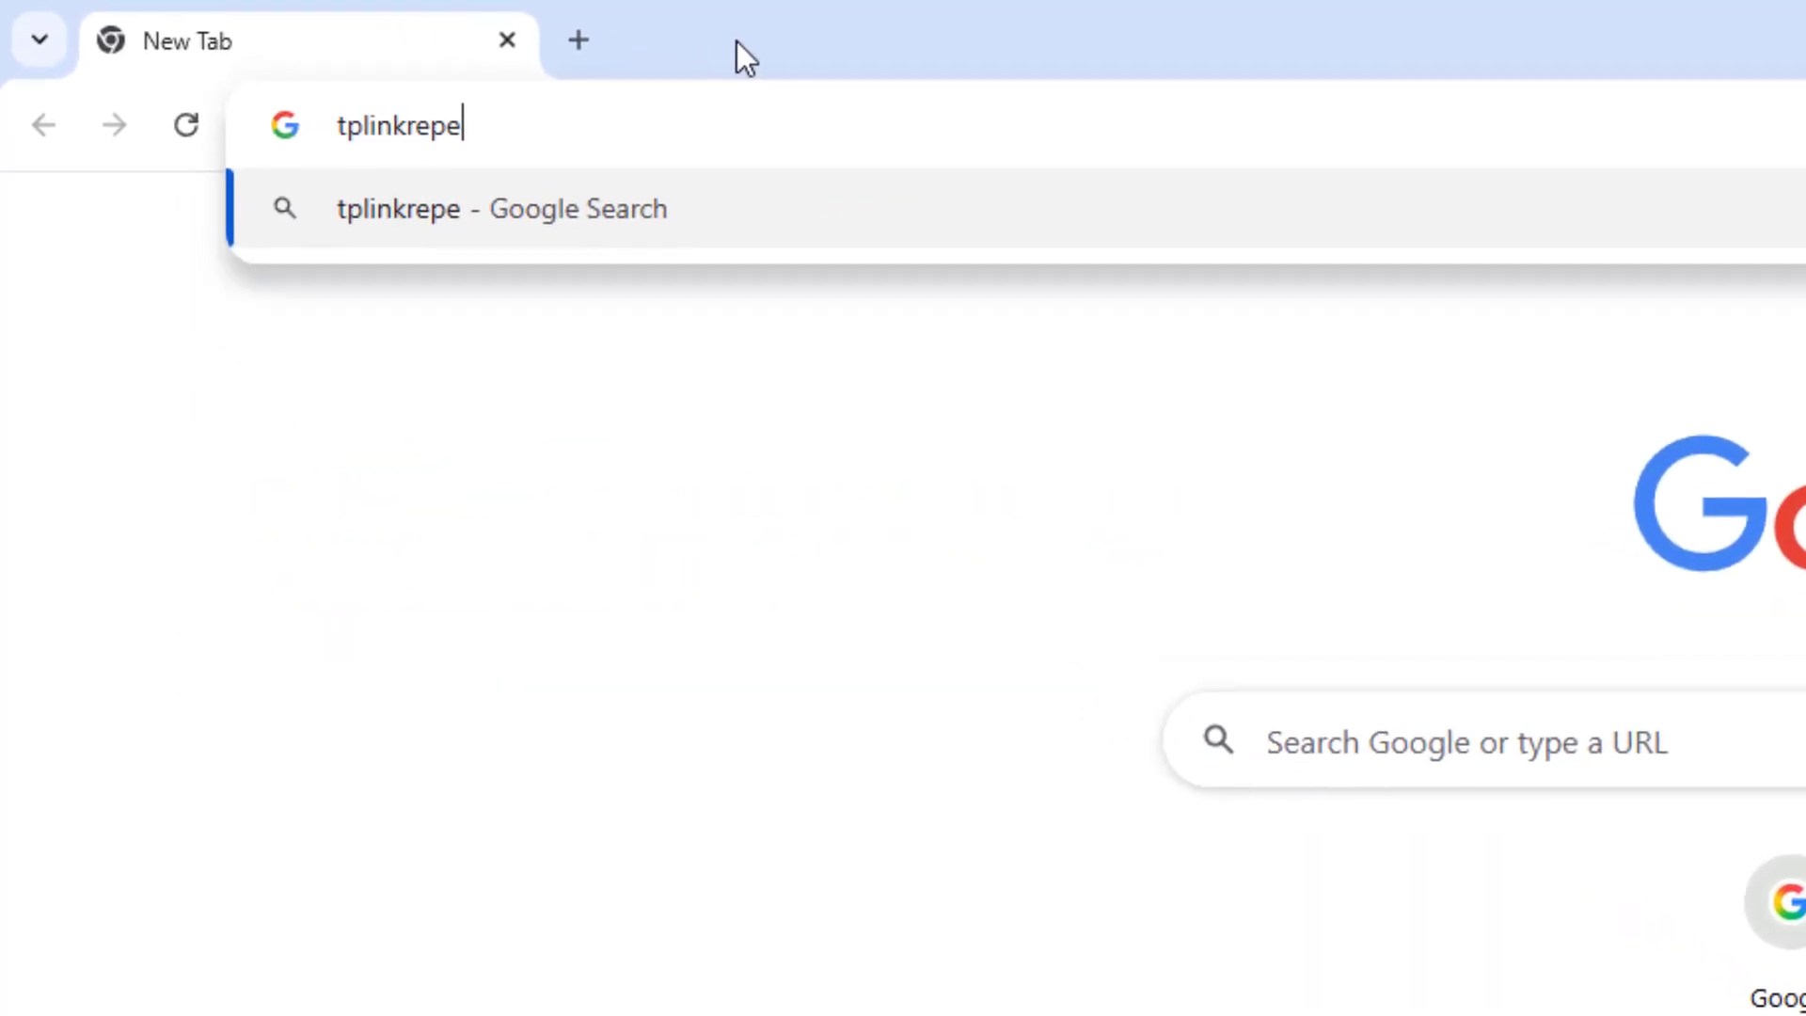
{"action": "type", "text": "ater.net"}
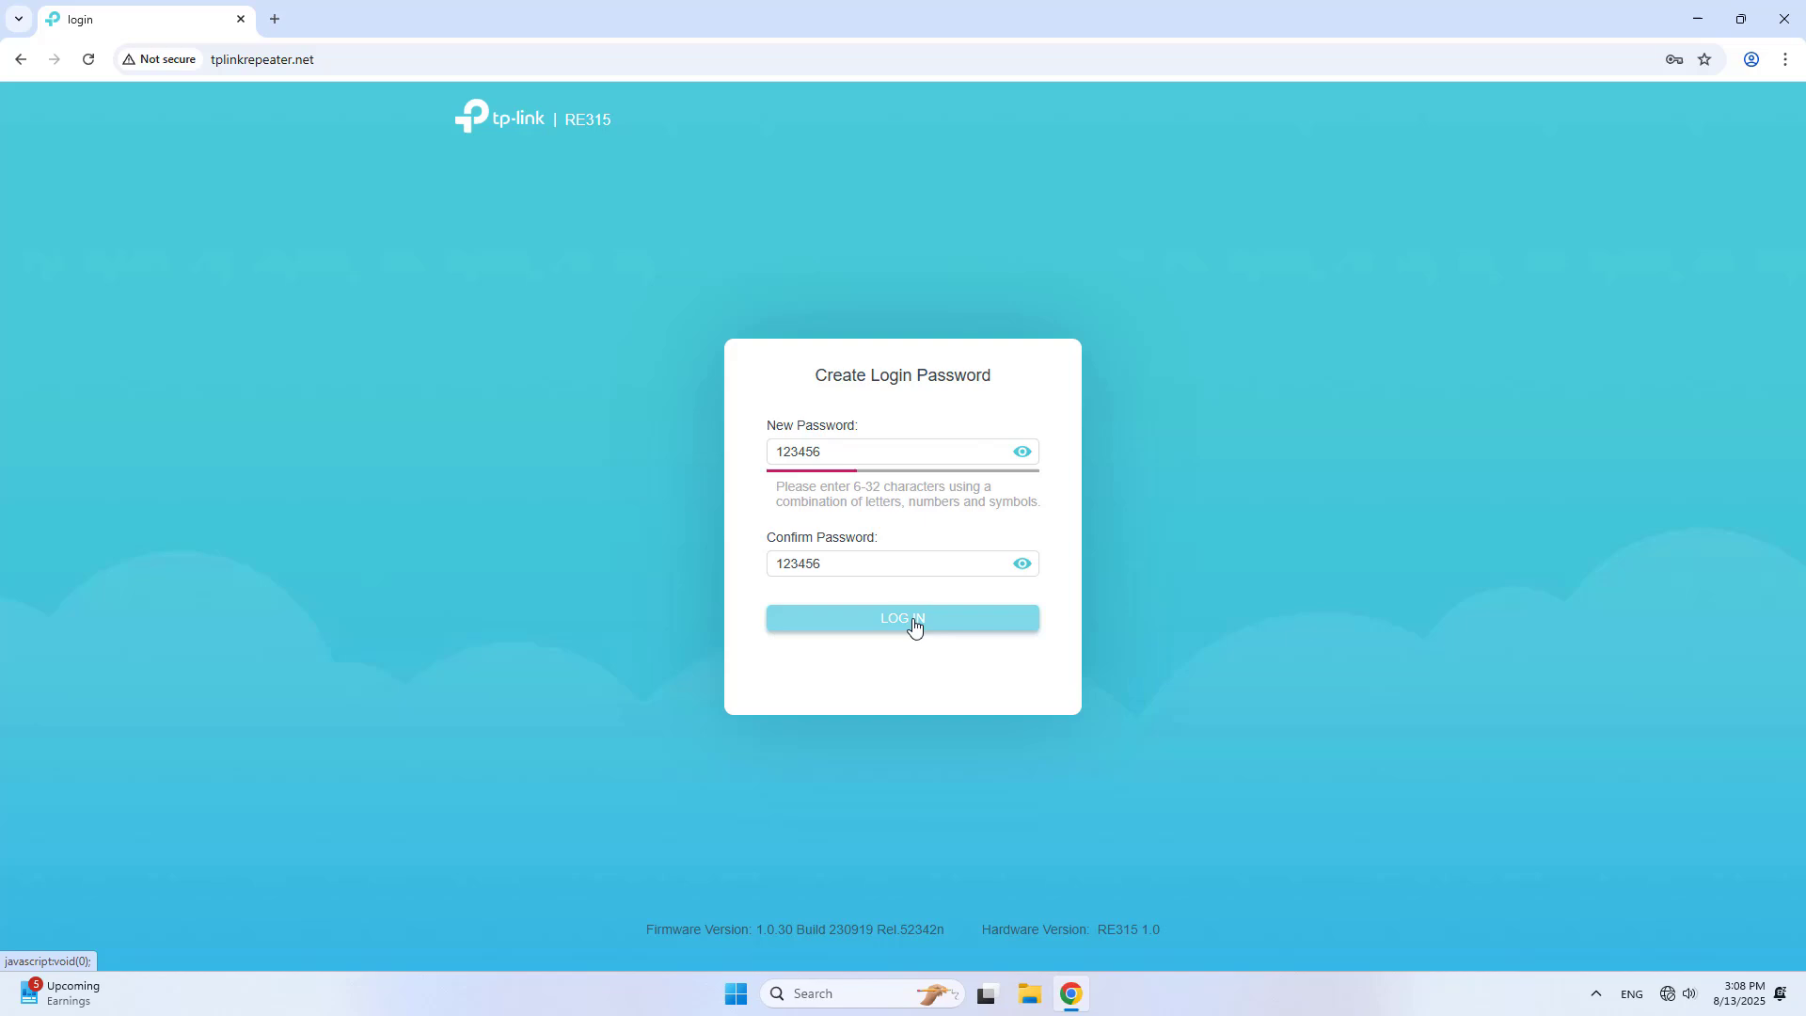
{"action": "left_click", "coordinate": [901, 619]}
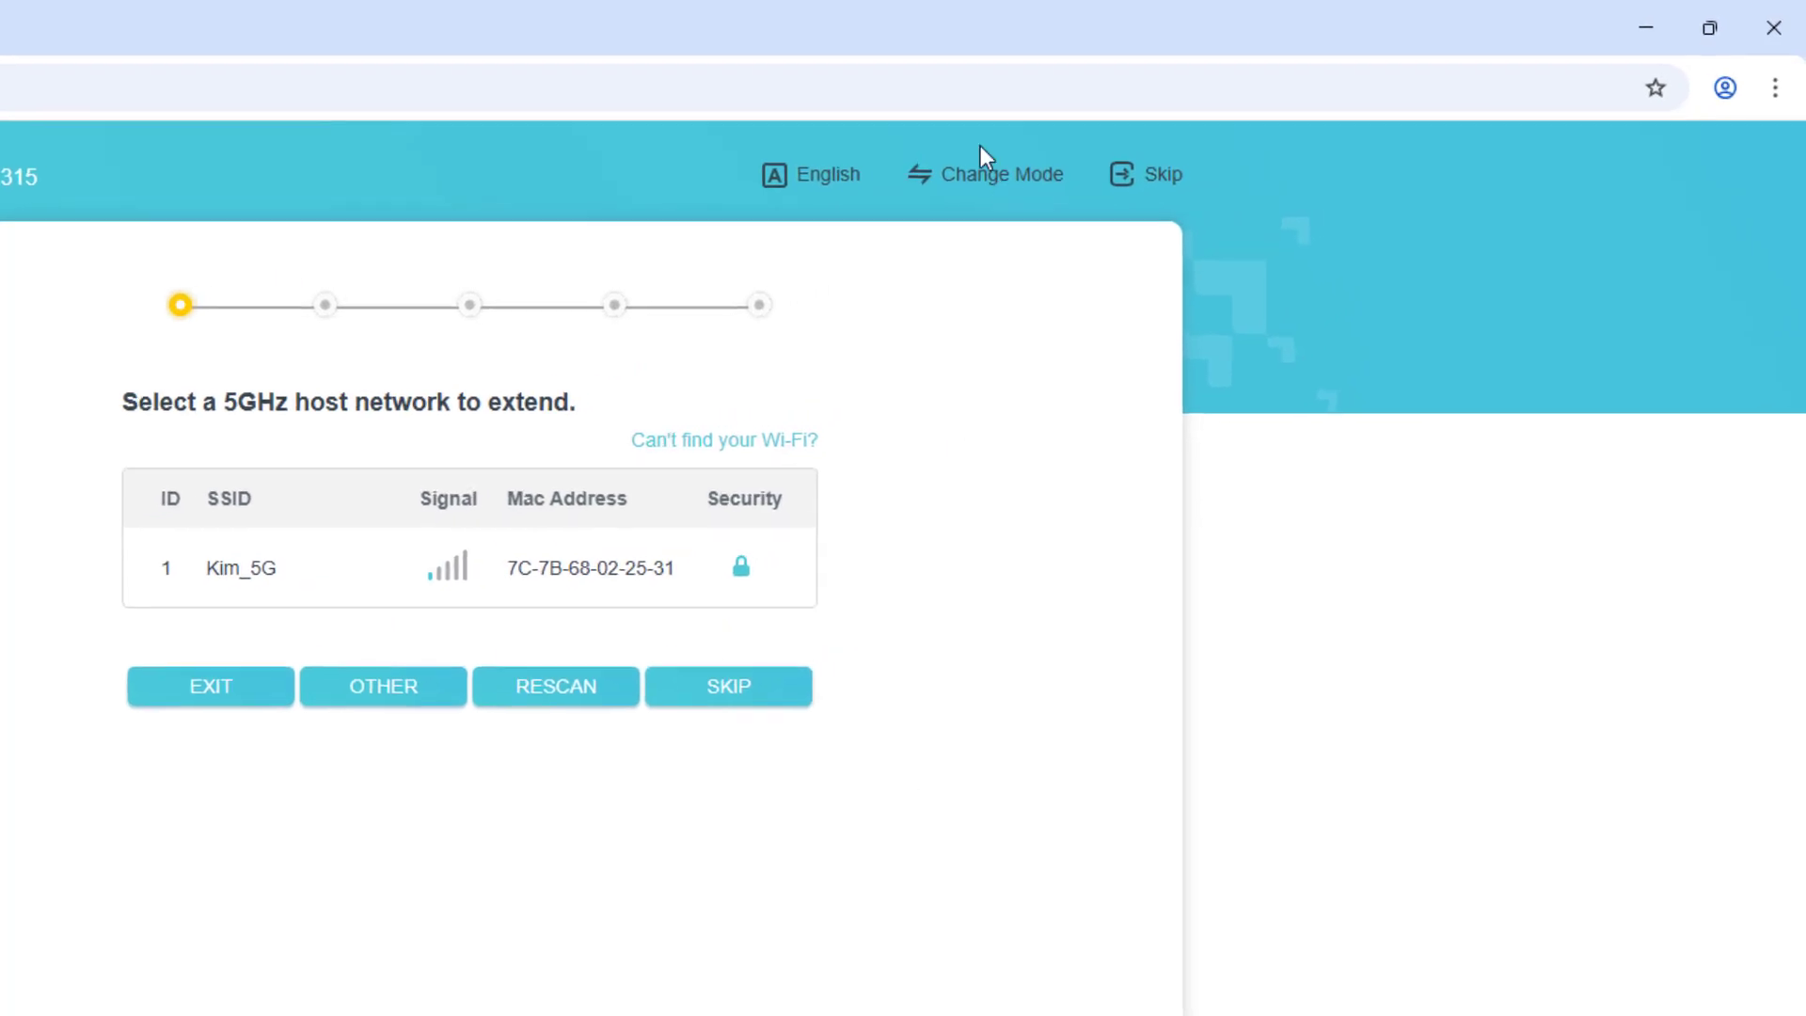
Change the operation mode to Access Point Mode and confirm the reboot.
{"action": "left_click", "coordinate": [999, 173]}
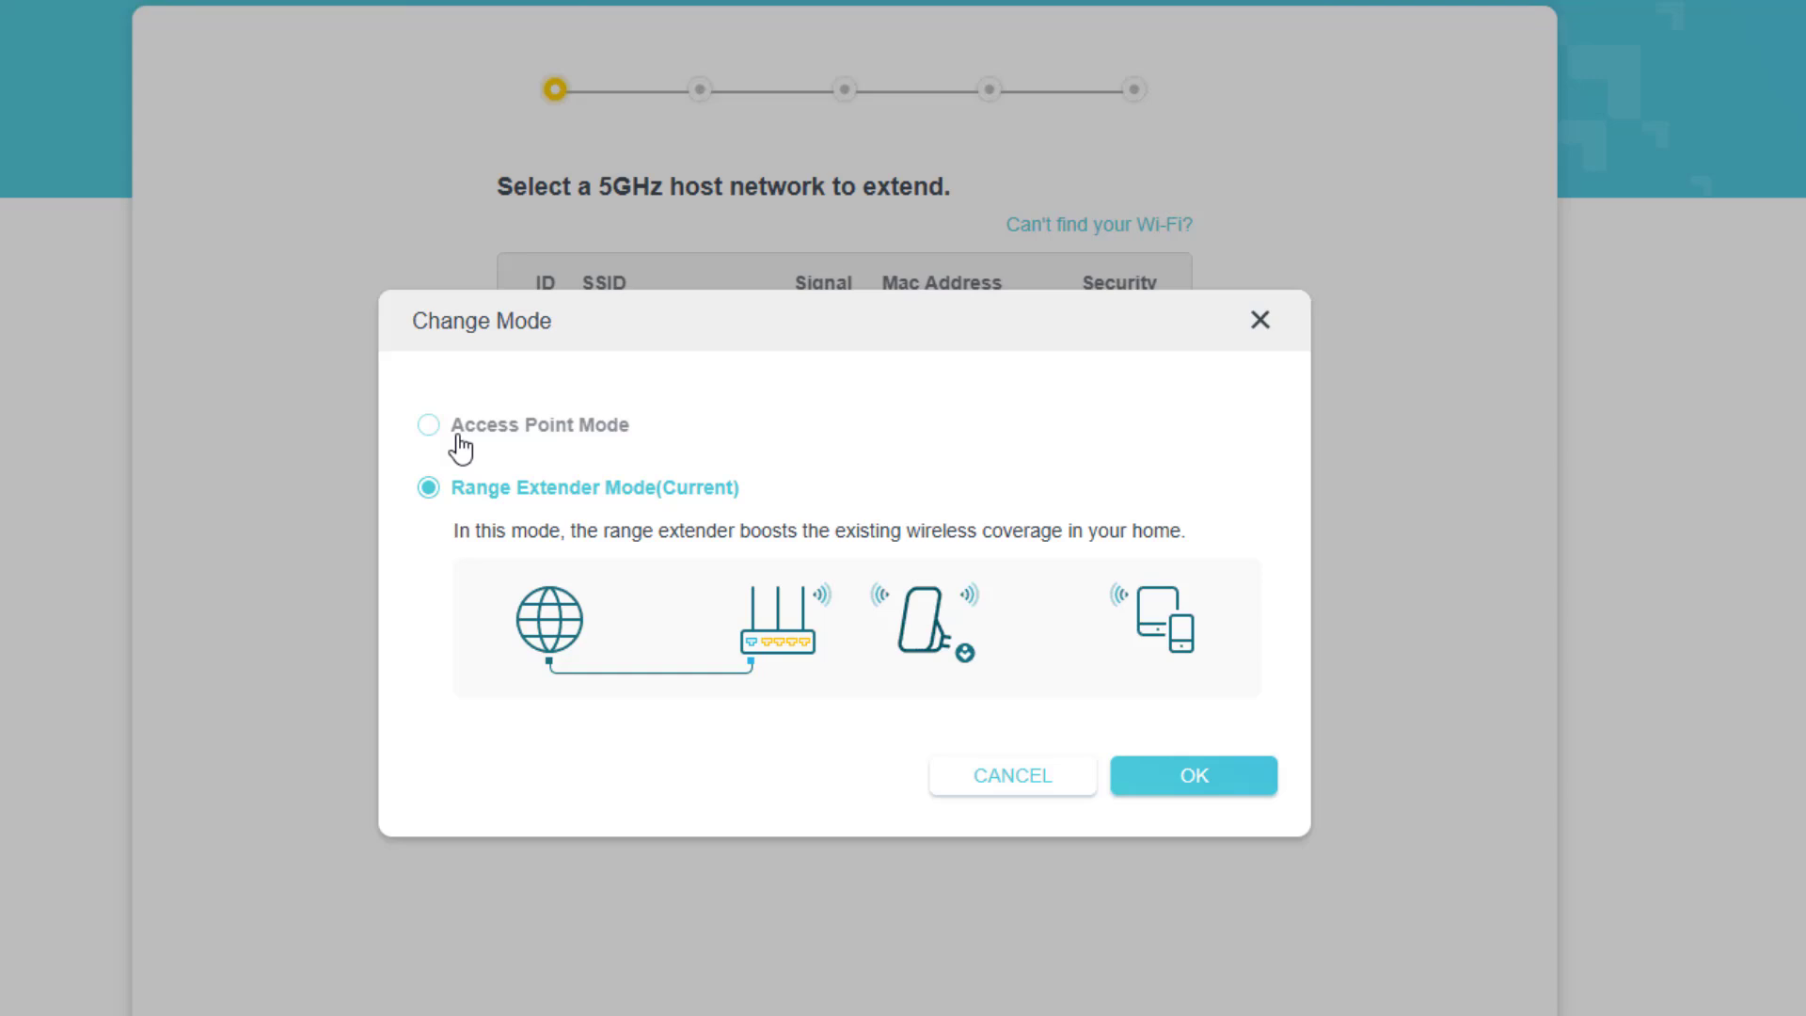
{"action": "left_click", "coordinate": [429, 425]}
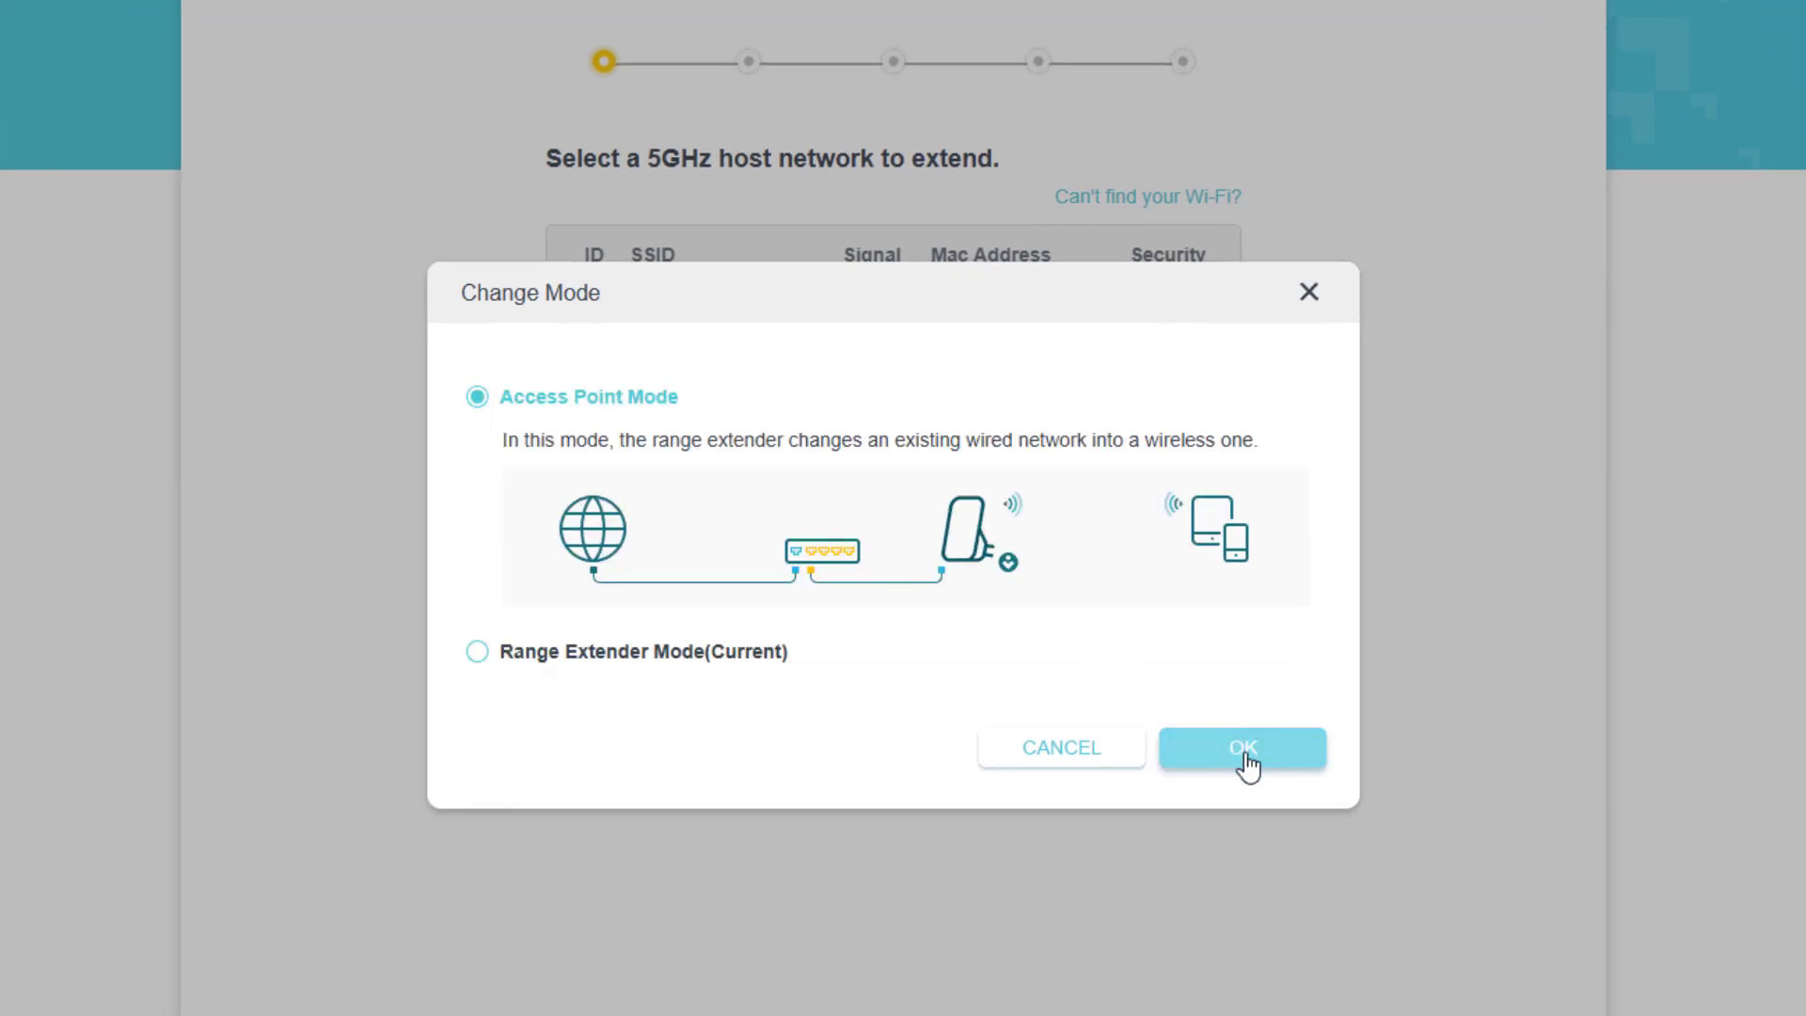
{"action": "left_click", "coordinate": [1240, 747]}
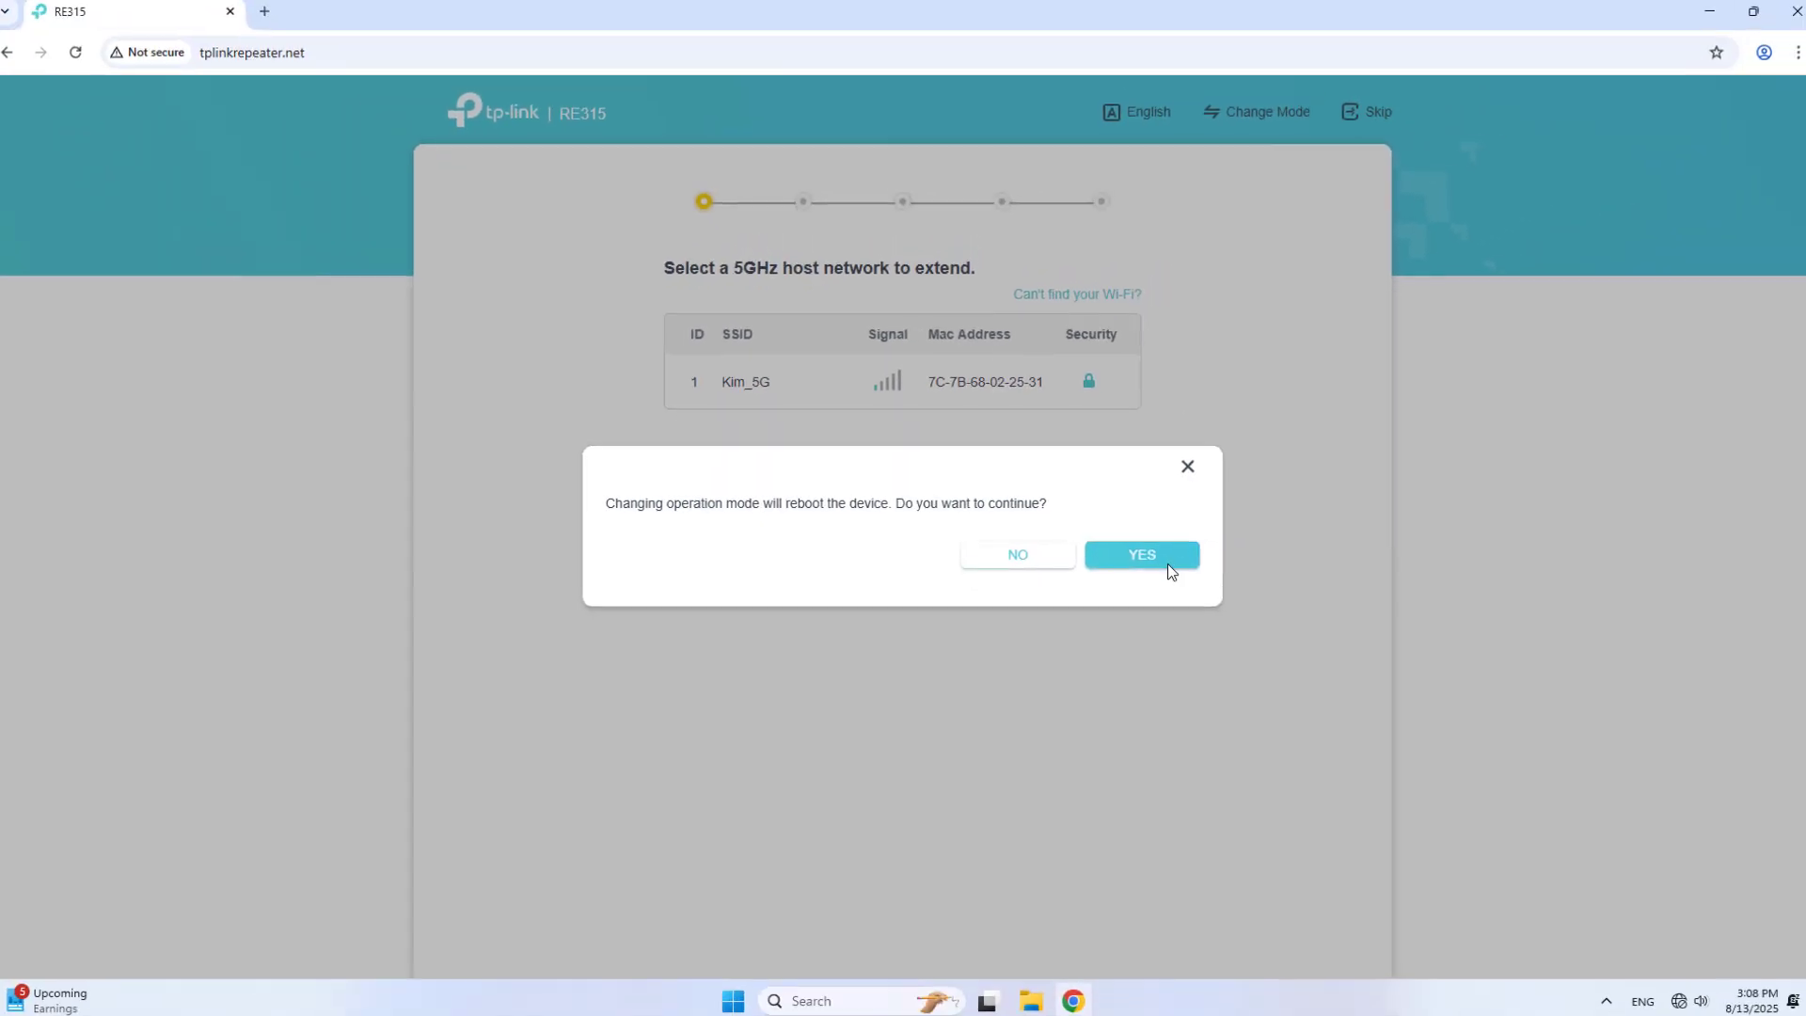
{"action": "left_click", "coordinate": [1140, 553]}
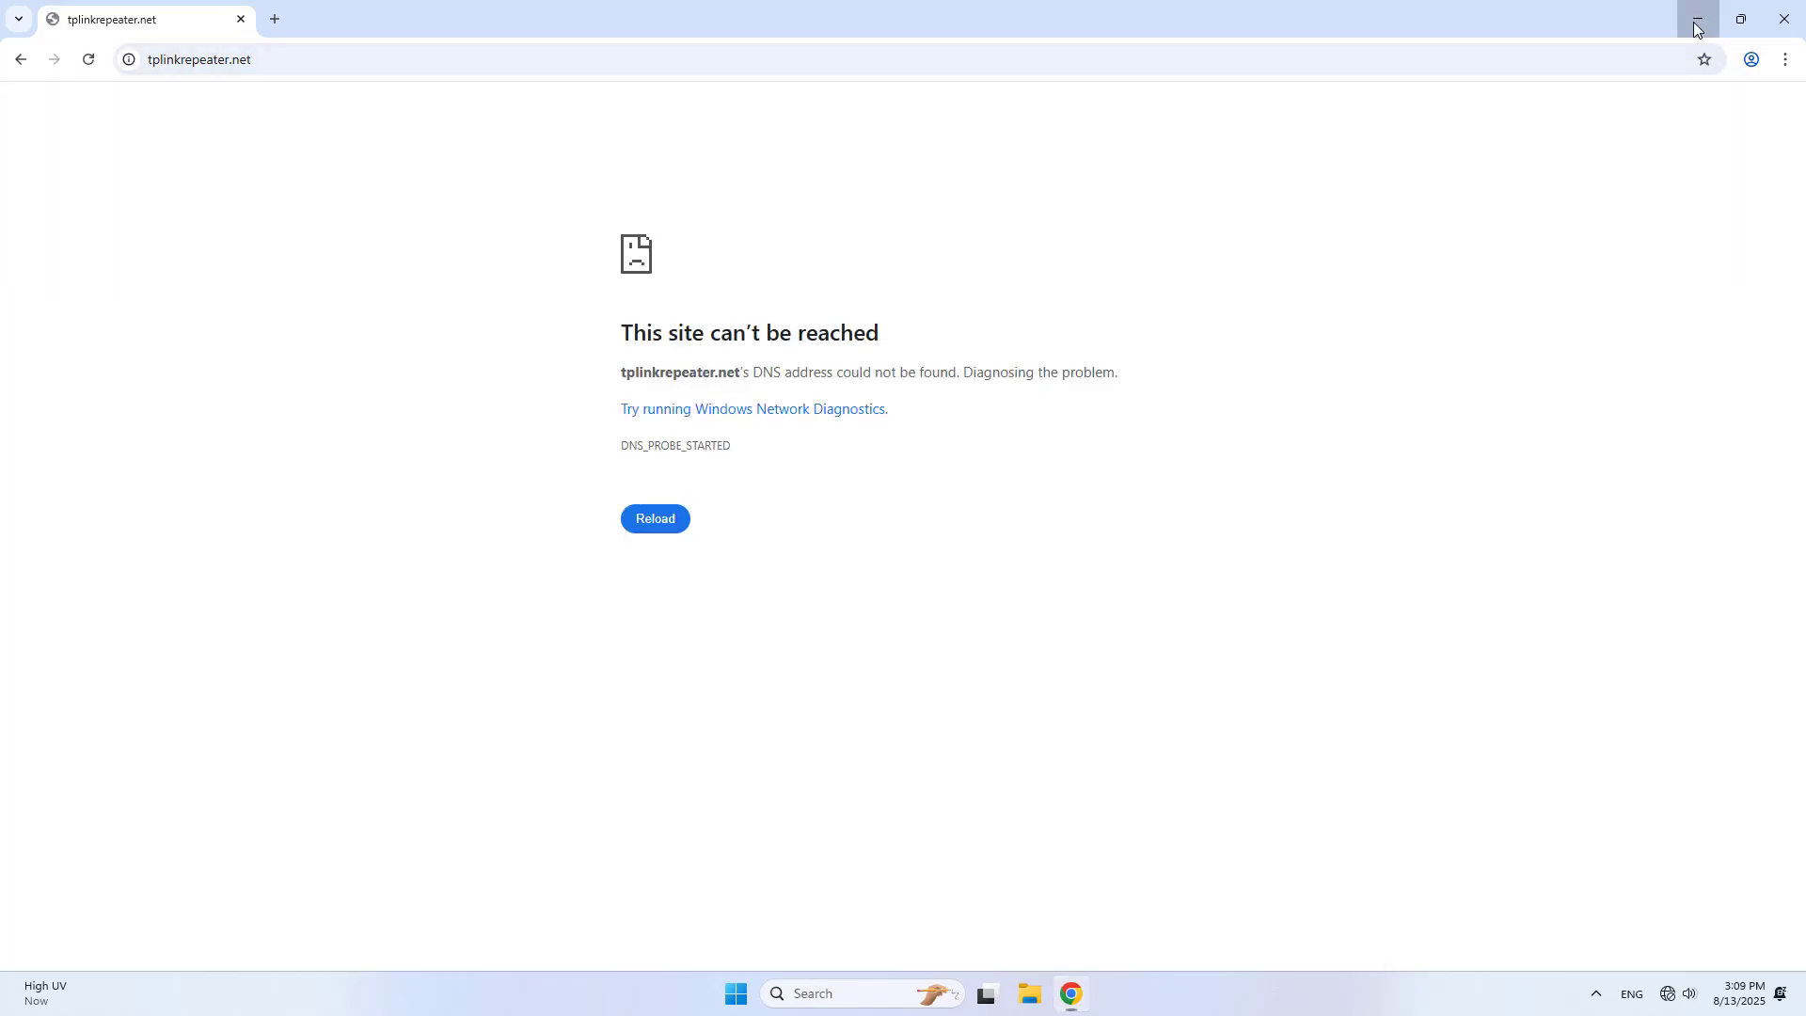
Check TP-Link_Extender is still connected in Quick Settings and reload the admin page in Chrome.
{"action": "left_click", "coordinate": [1690, 993]}
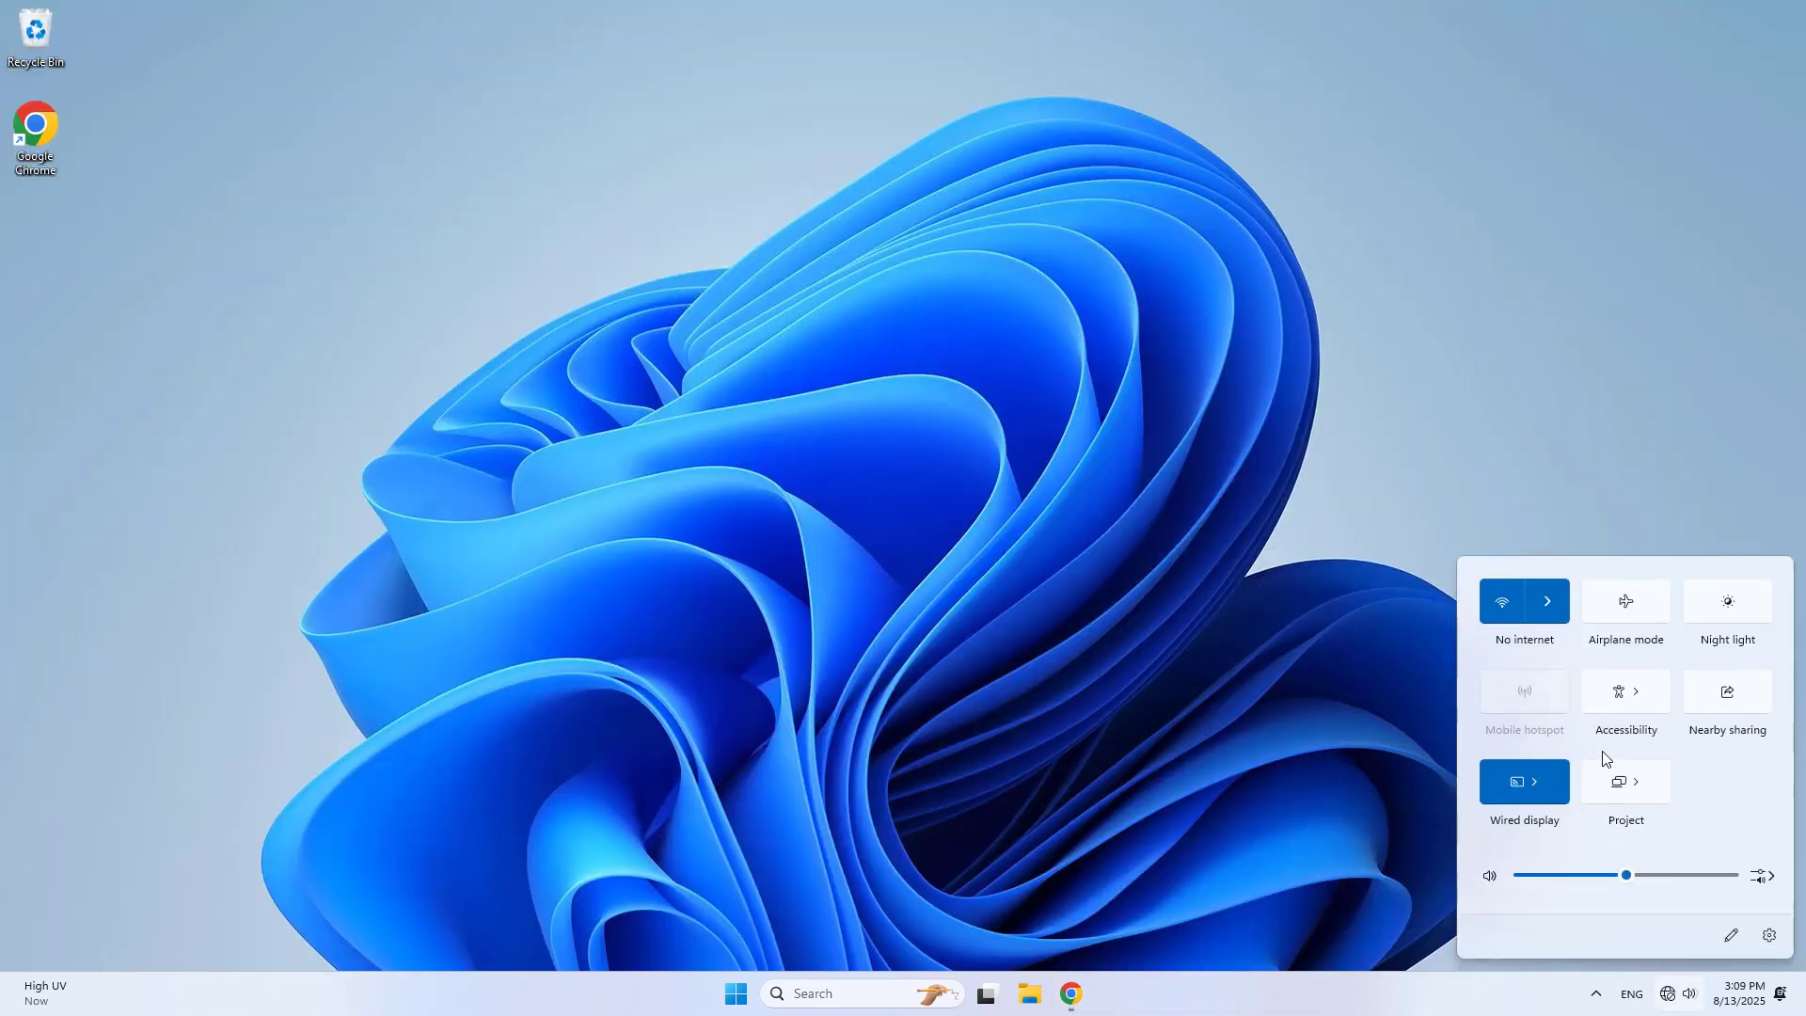
{"action": "left_click", "coordinate": [1546, 600]}
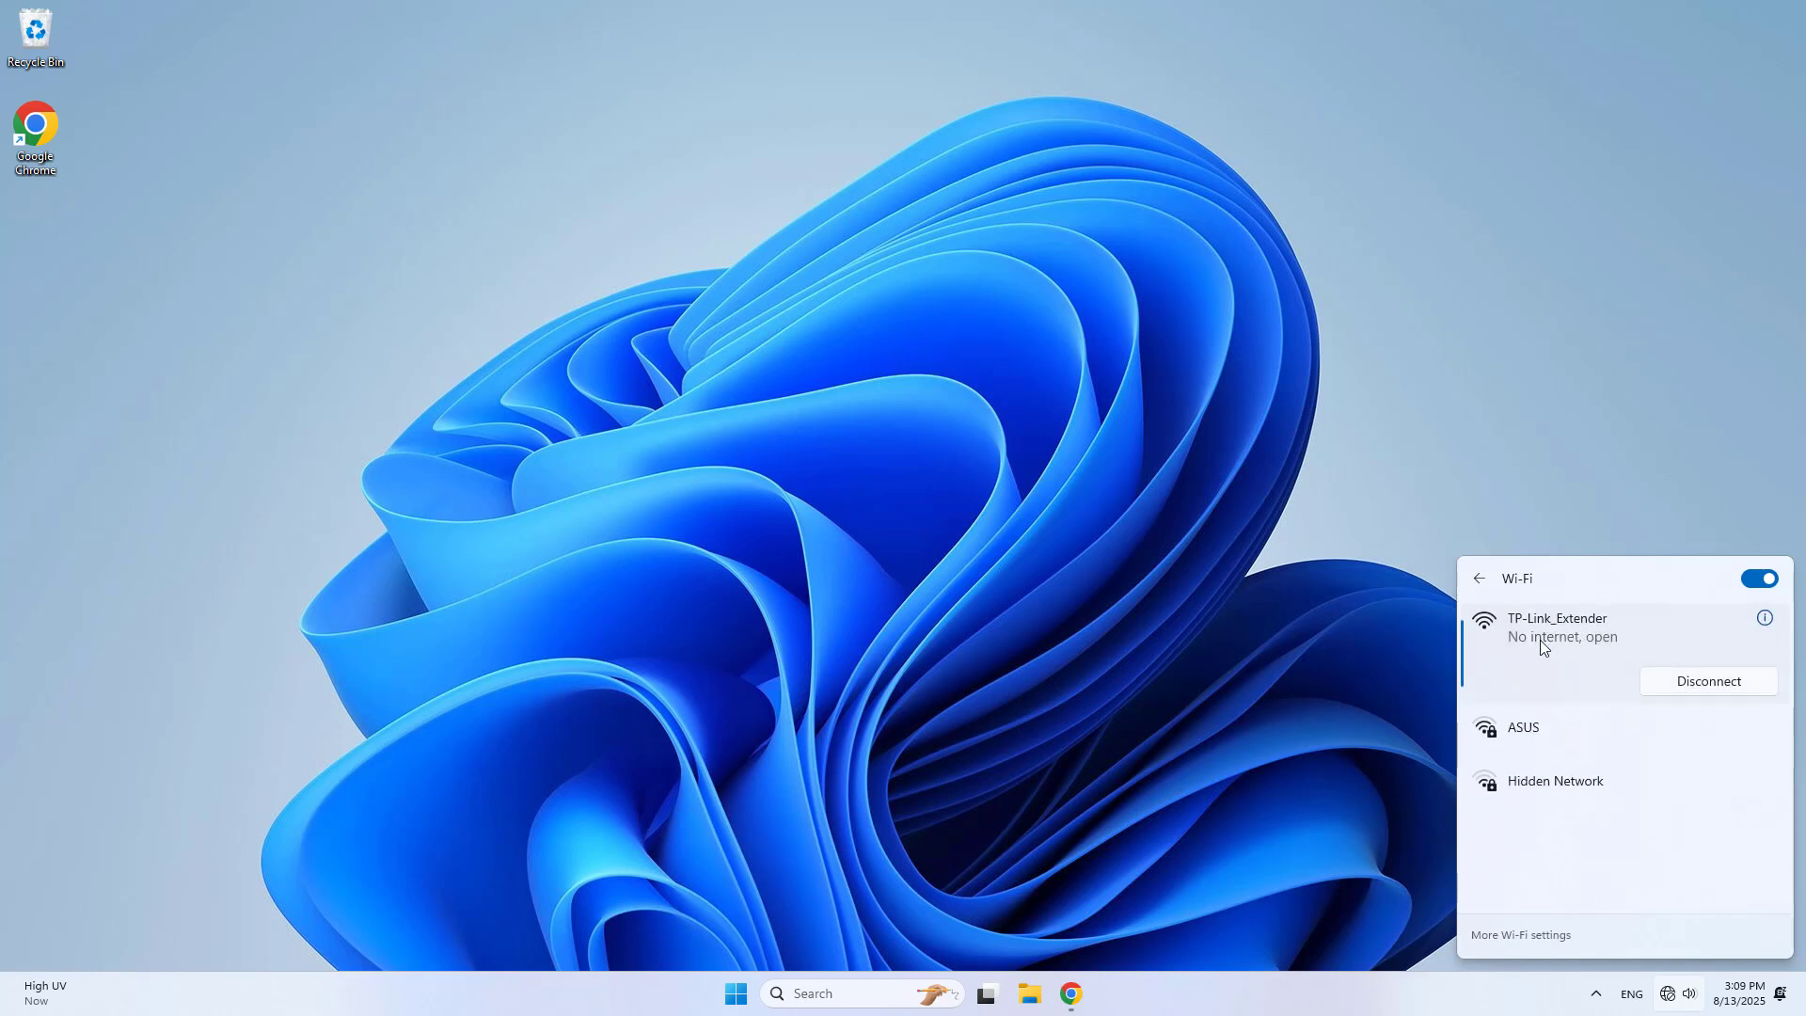
{"action": "left_click", "coordinate": [1090, 997]}
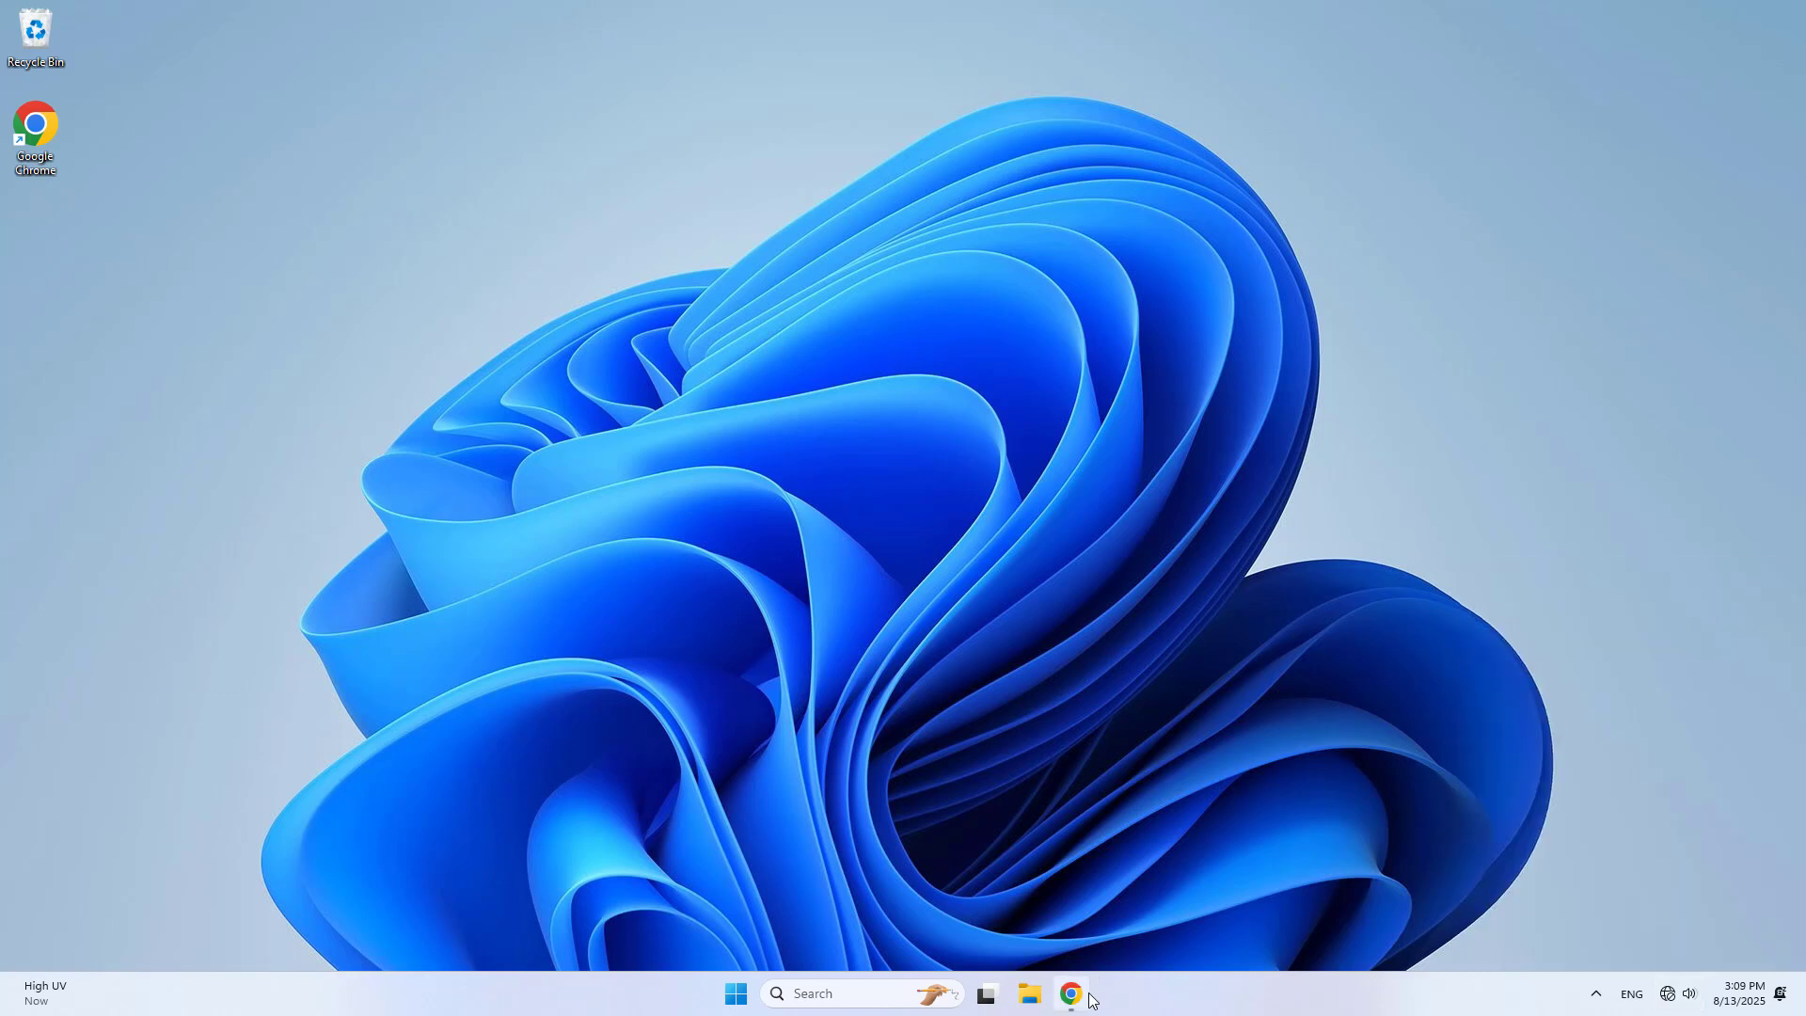
{"action": "left_click", "coordinate": [1068, 994]}
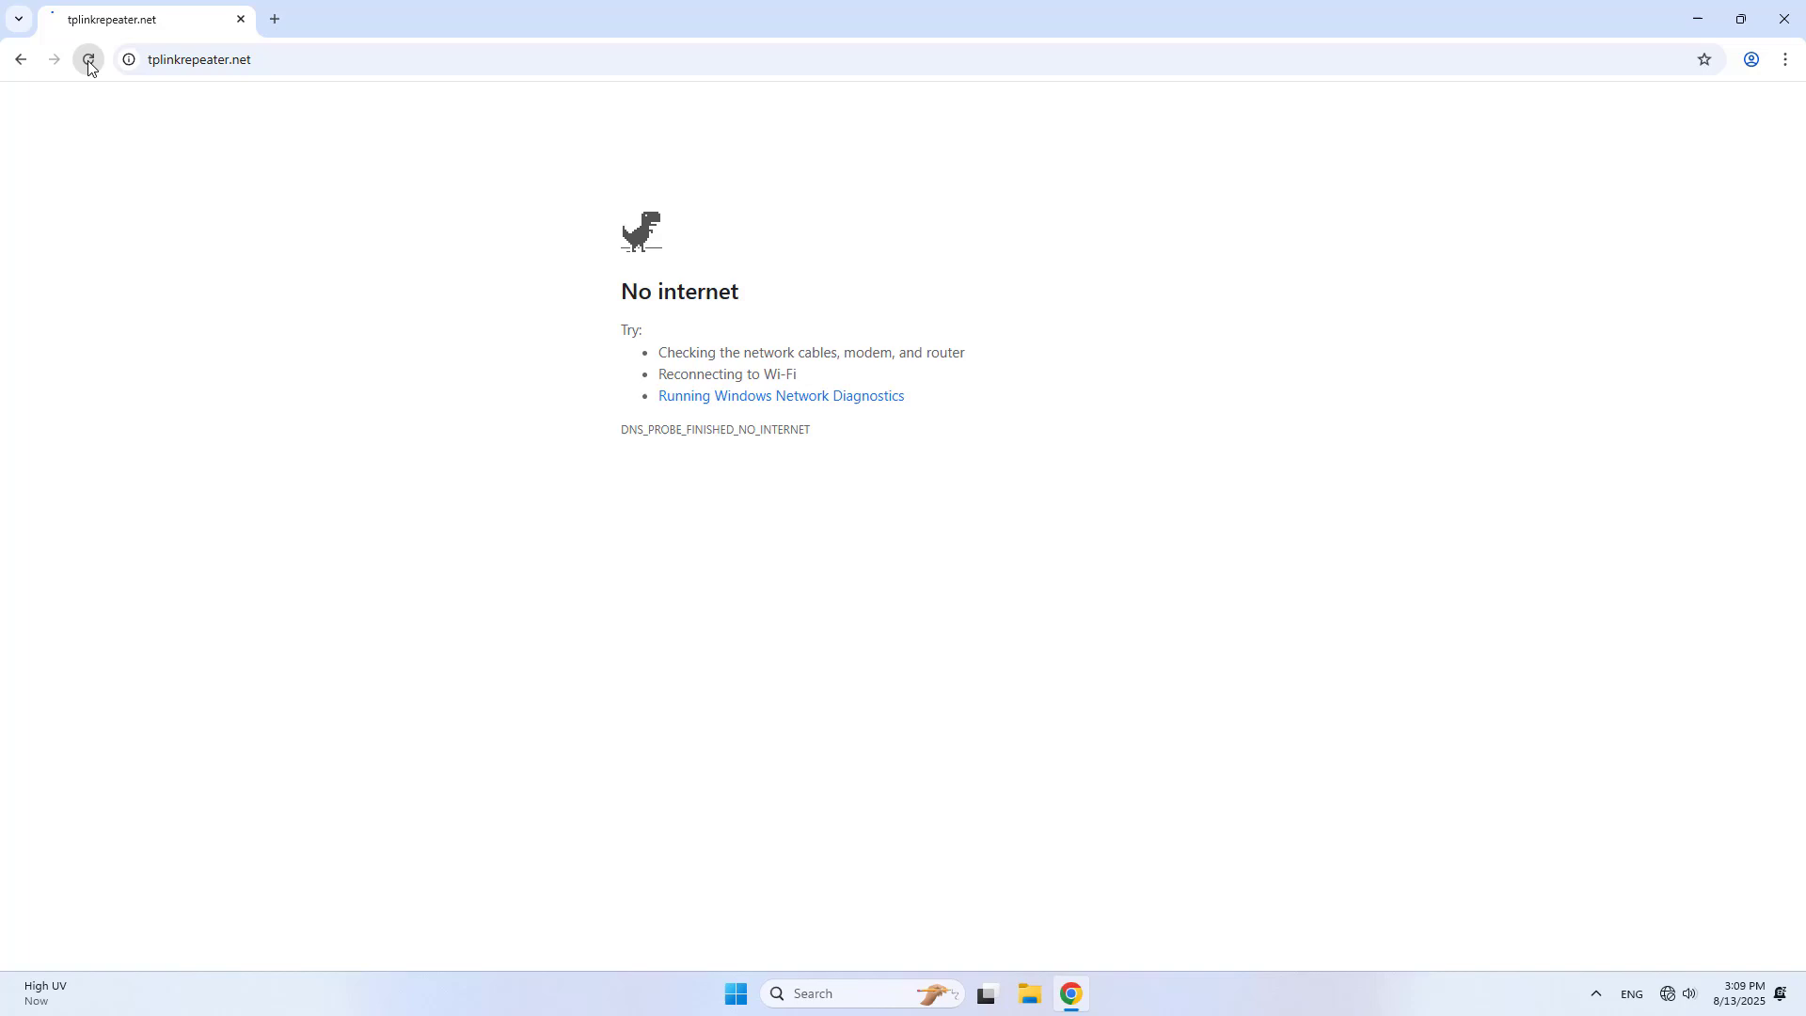
{"action": "left_click", "coordinate": [88, 58]}
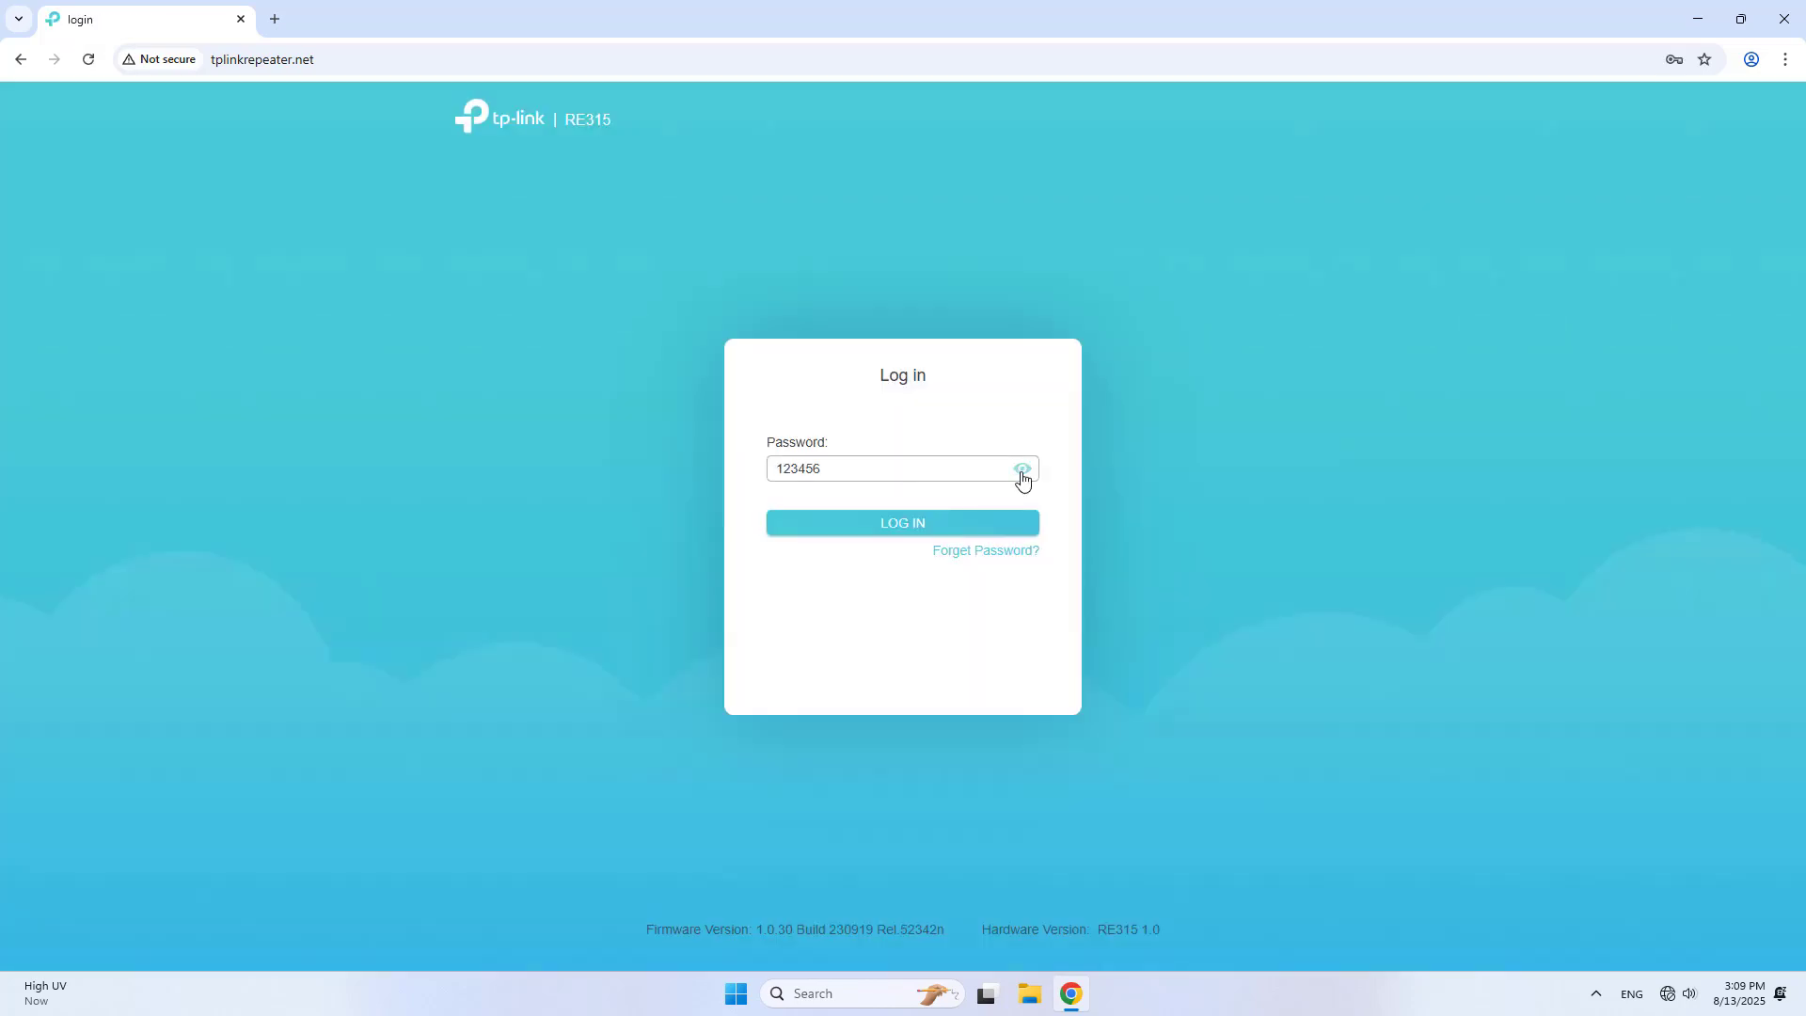
{"action": "left_click", "coordinate": [901, 521]}
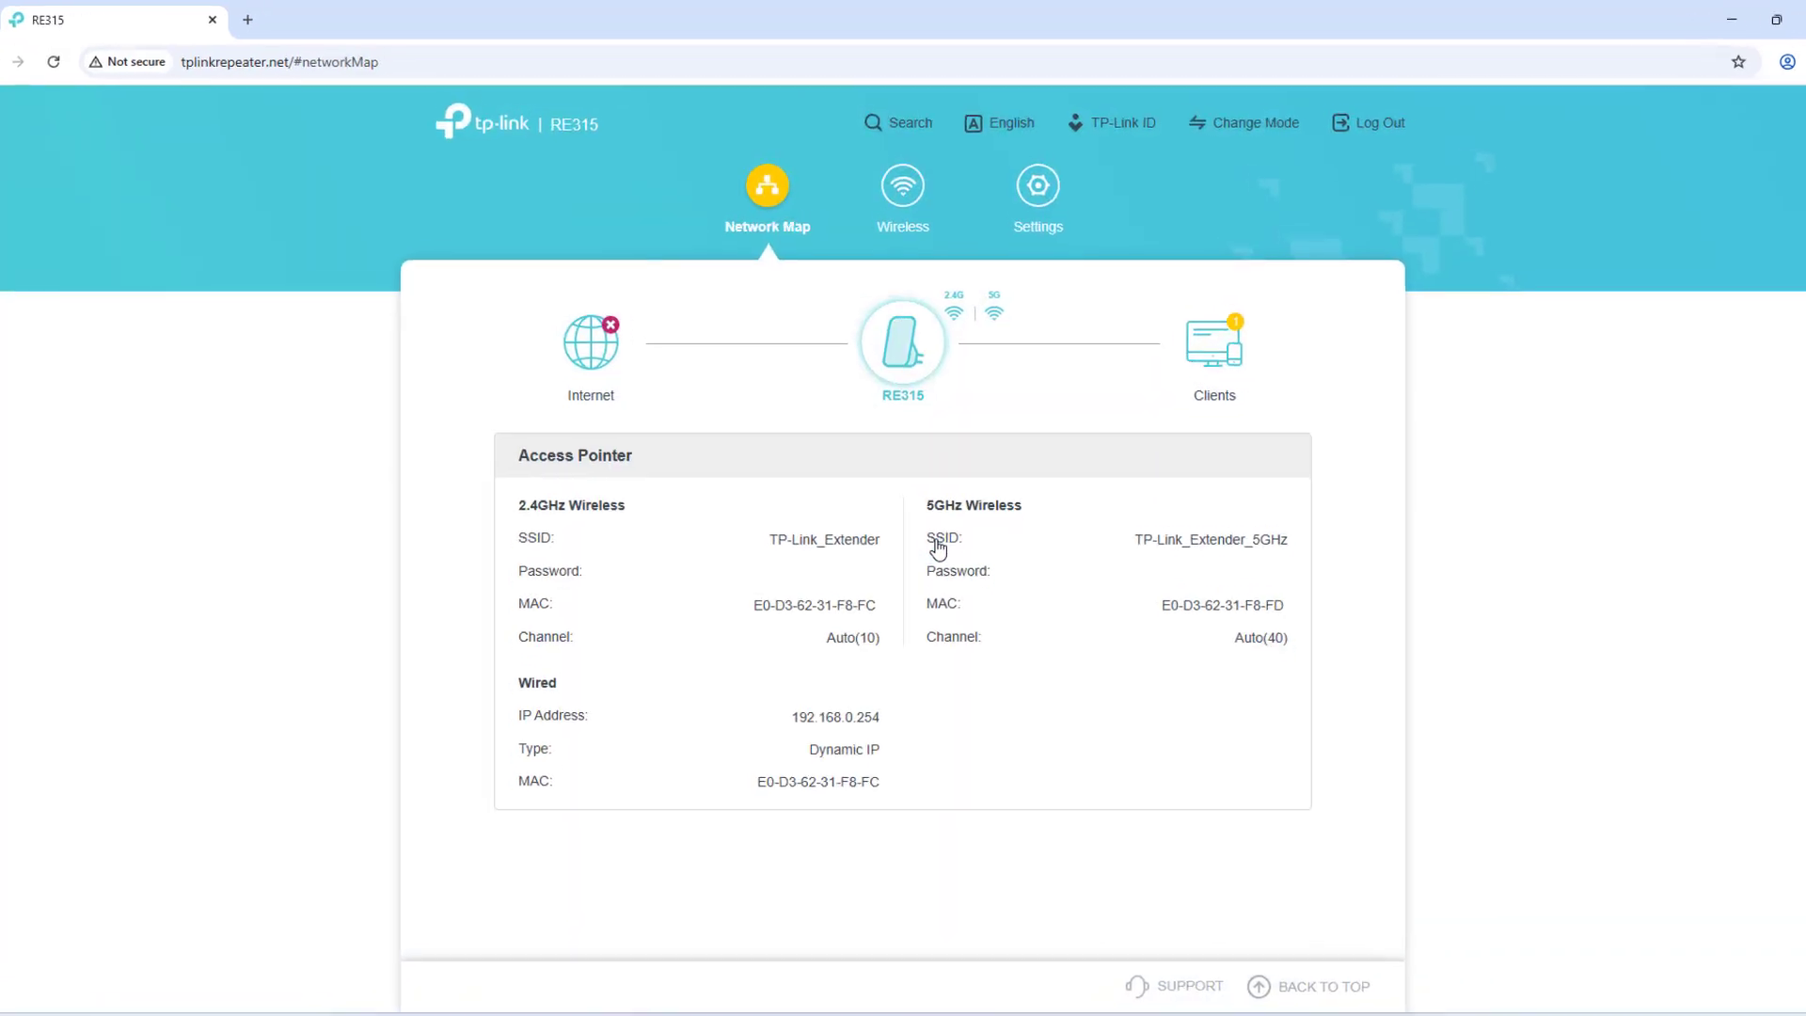
{"action": "left_click", "coordinate": [901, 195]}
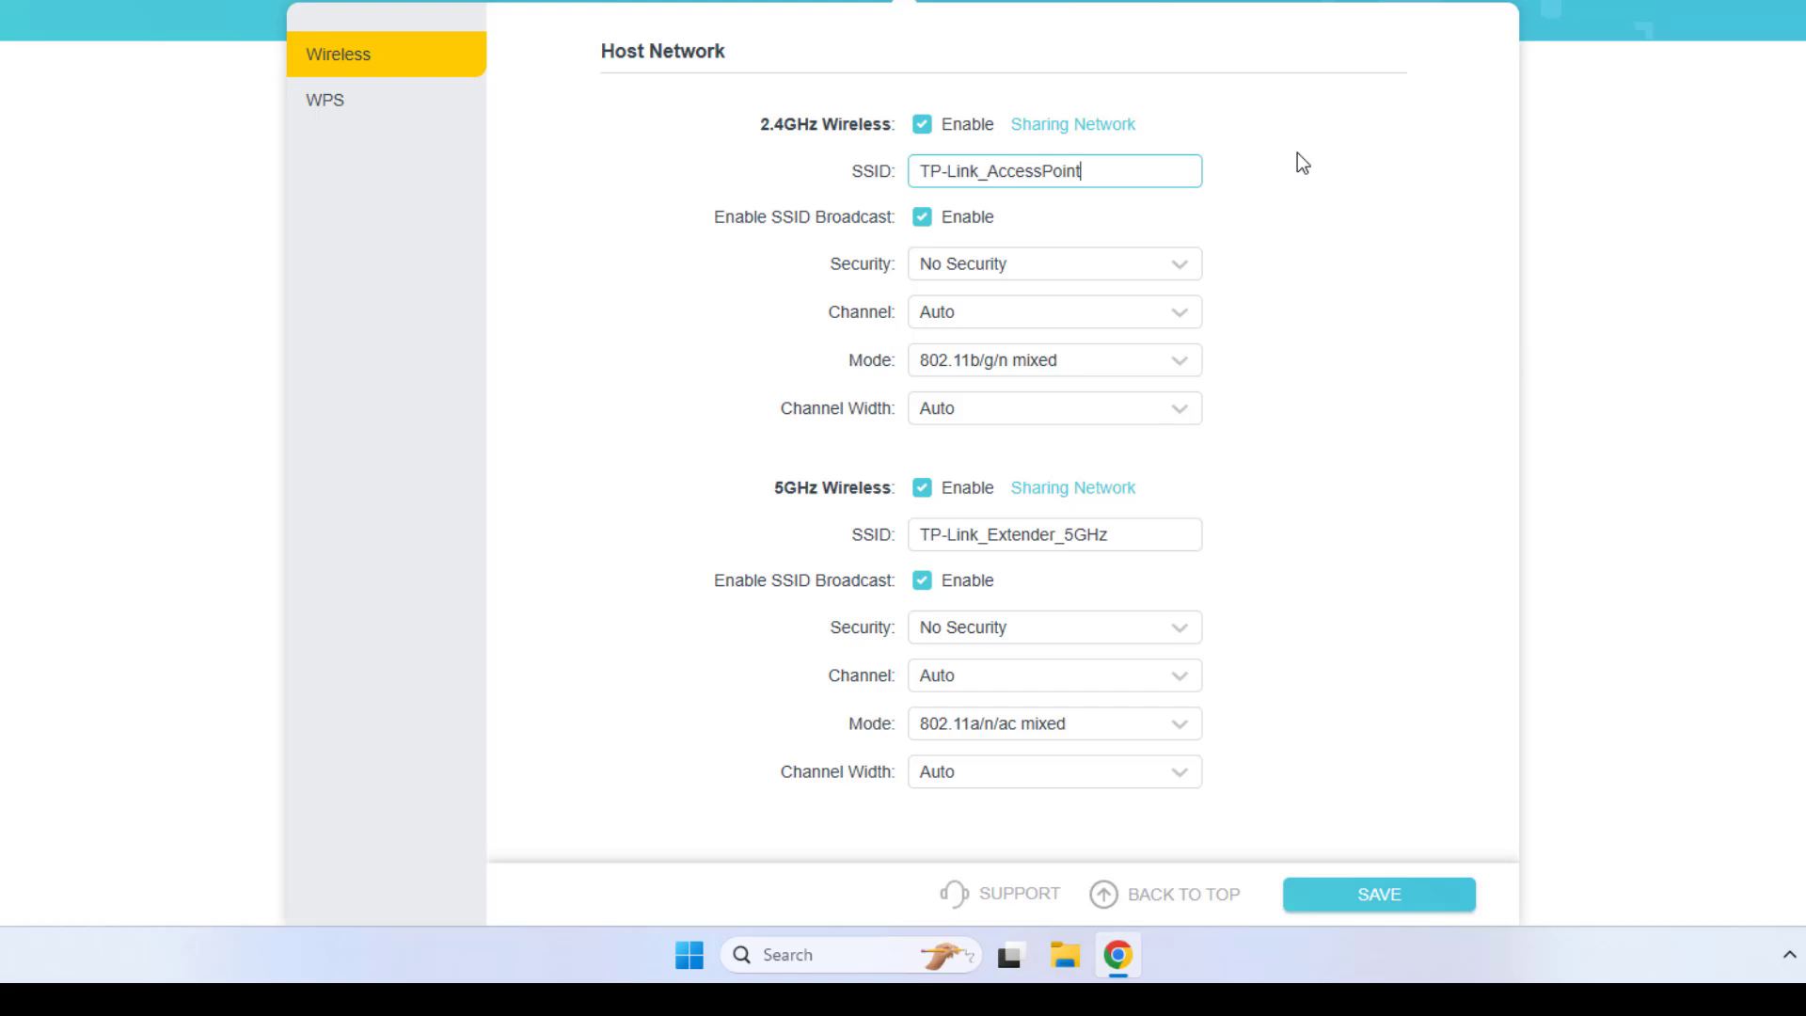
{"action": "left_click", "coordinate": [1050, 263]}
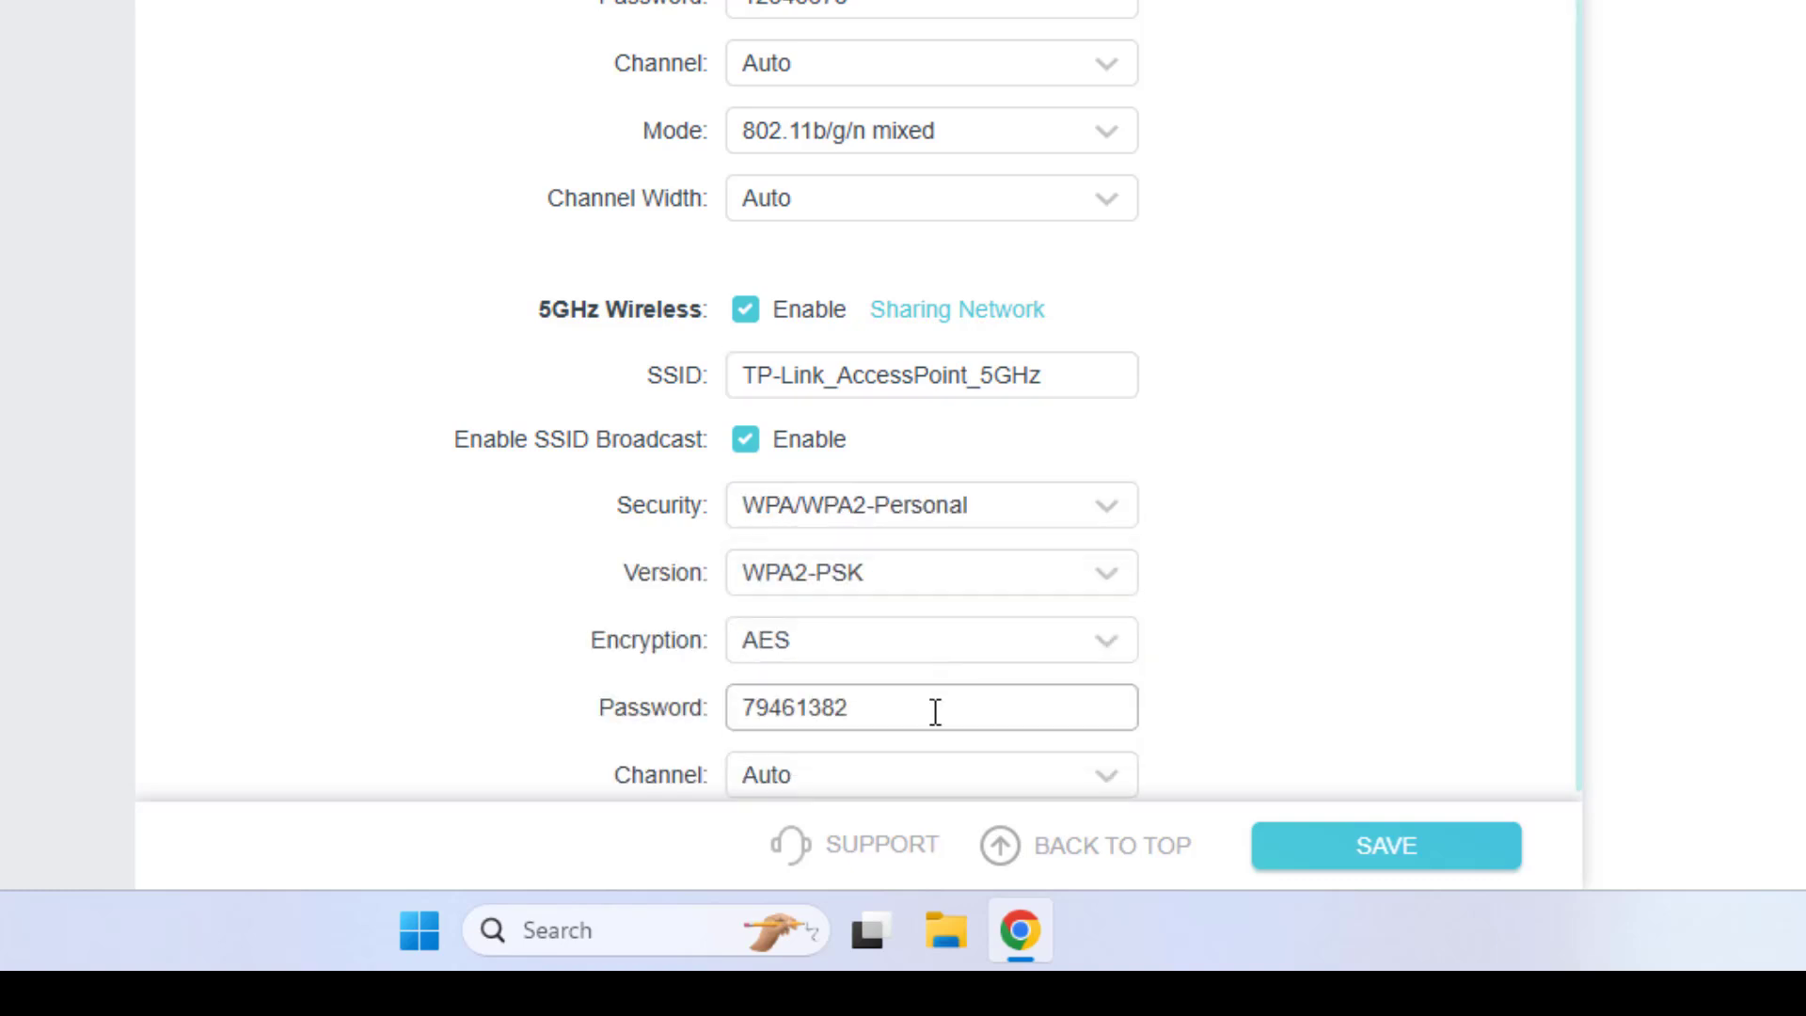
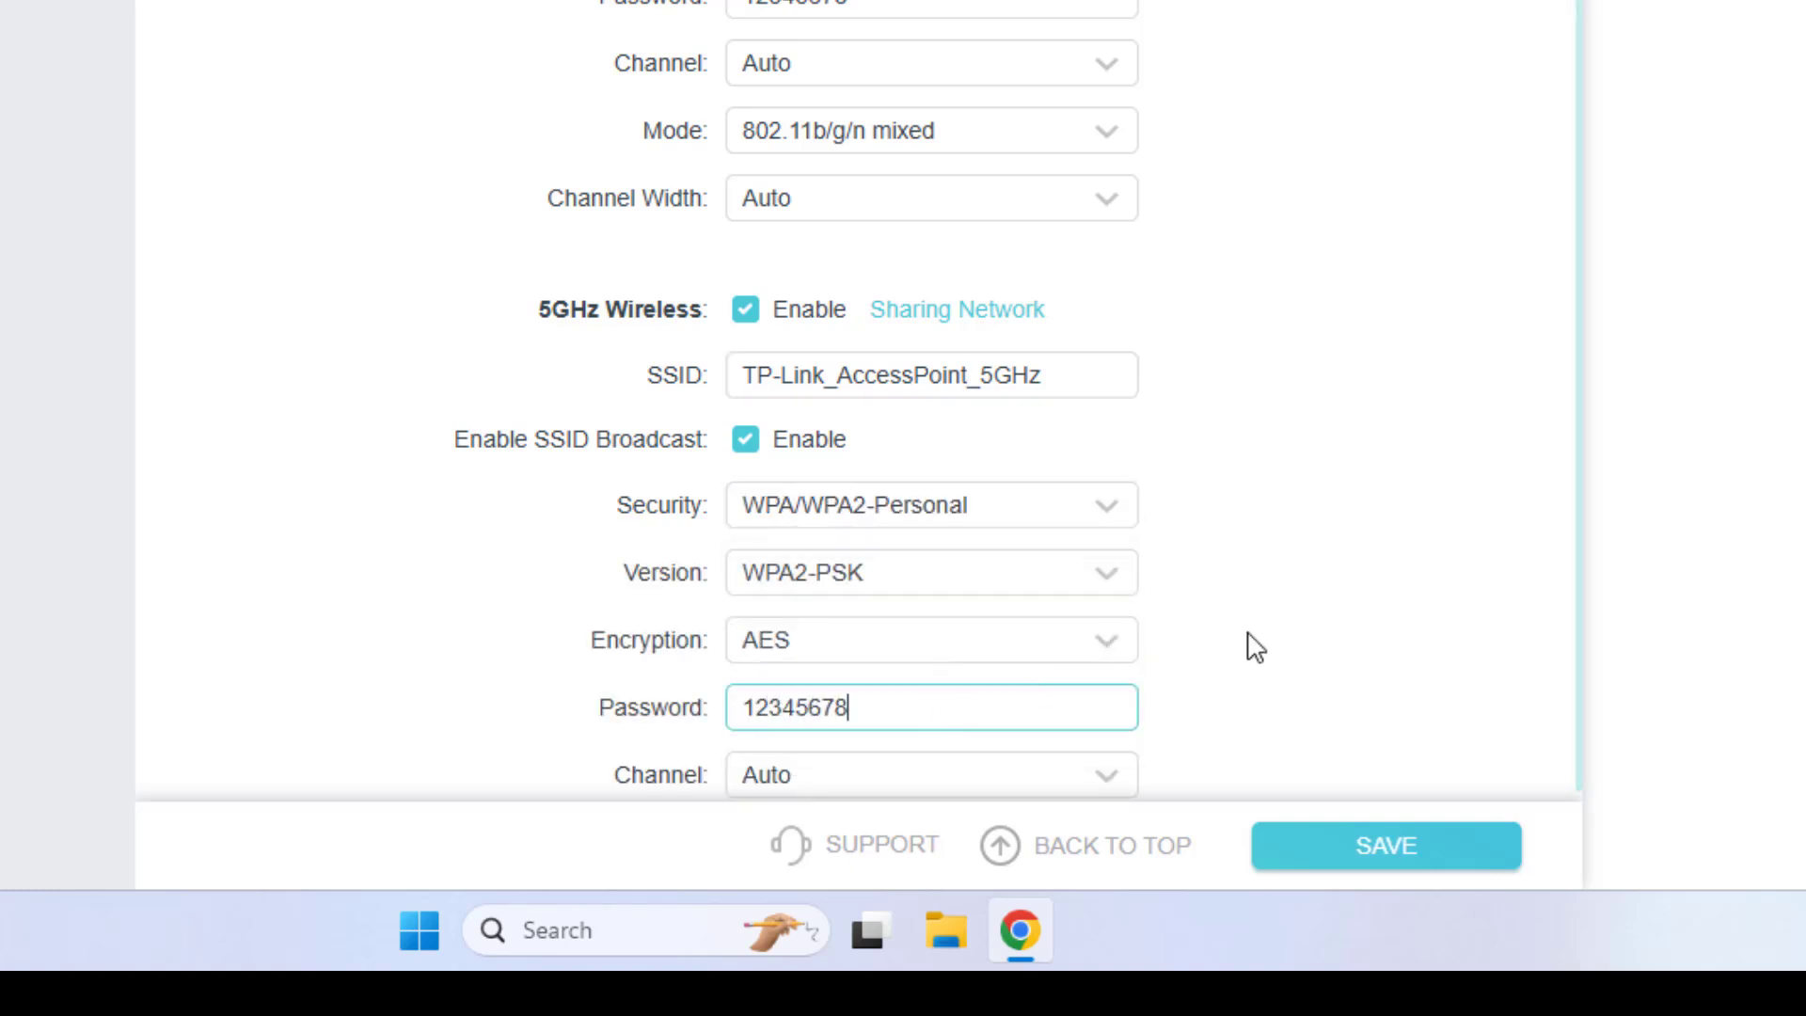
{"action": "left_click", "coordinate": [1385, 845]}
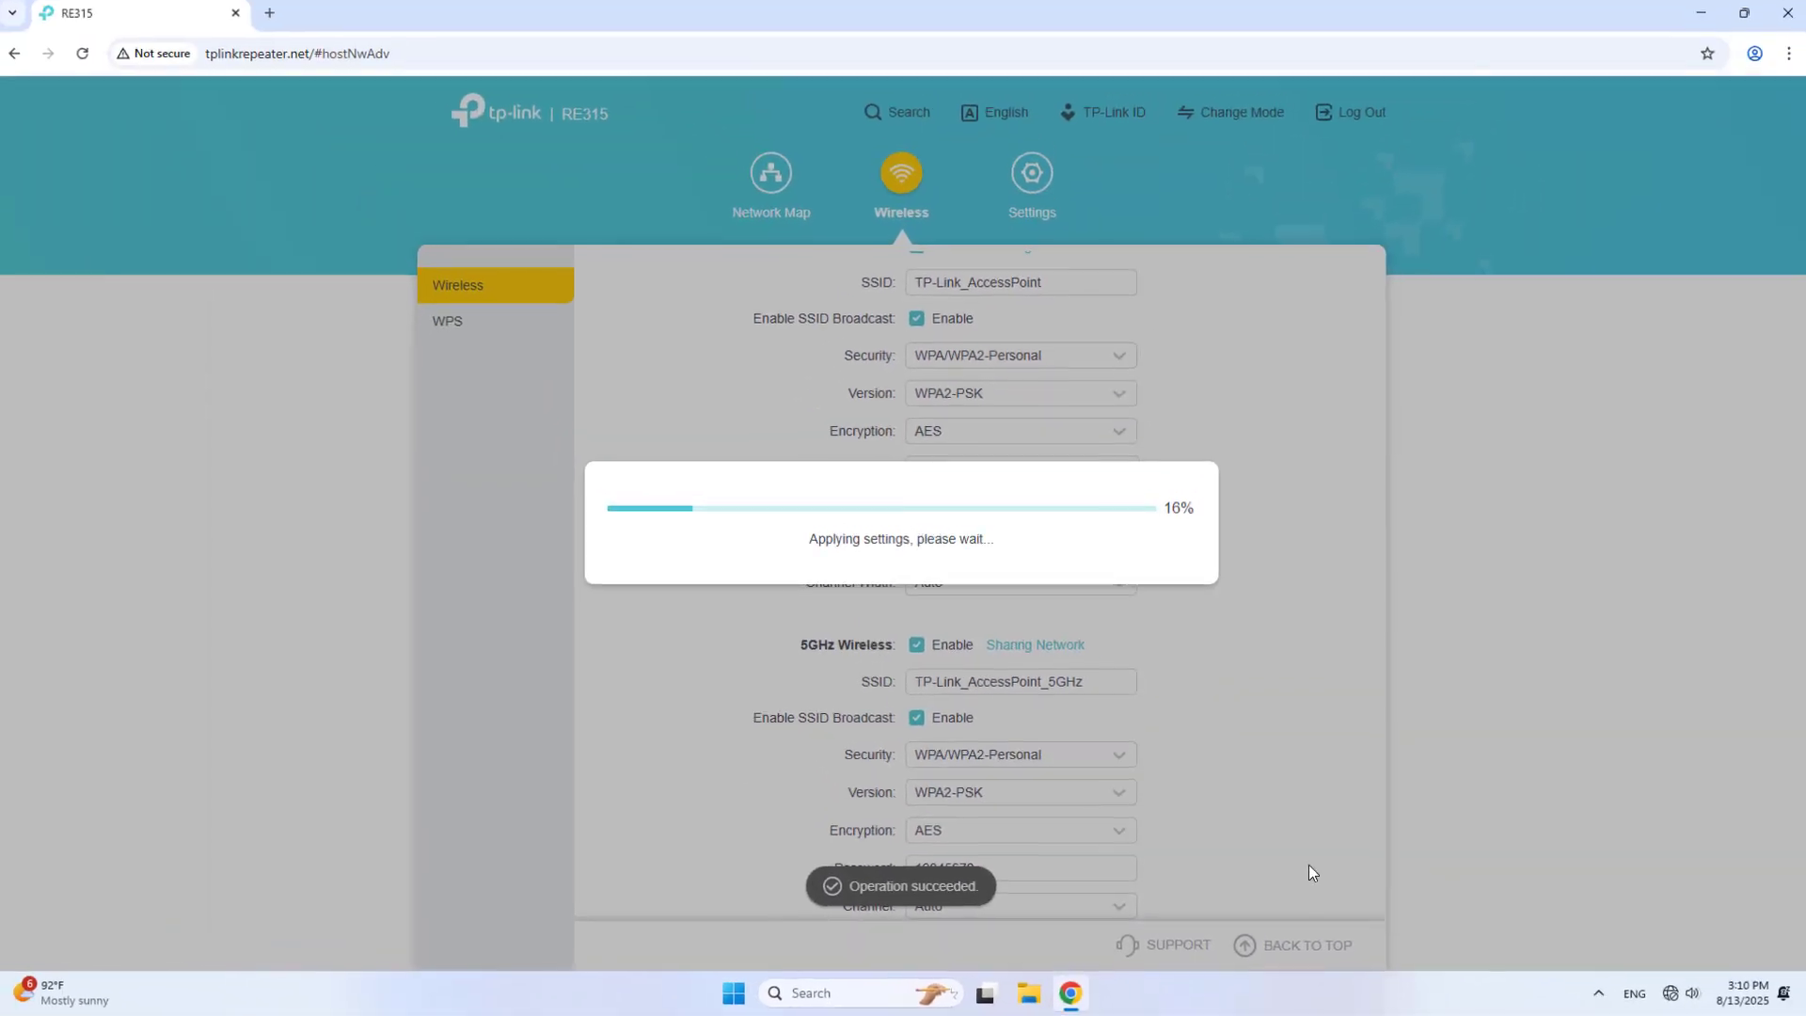